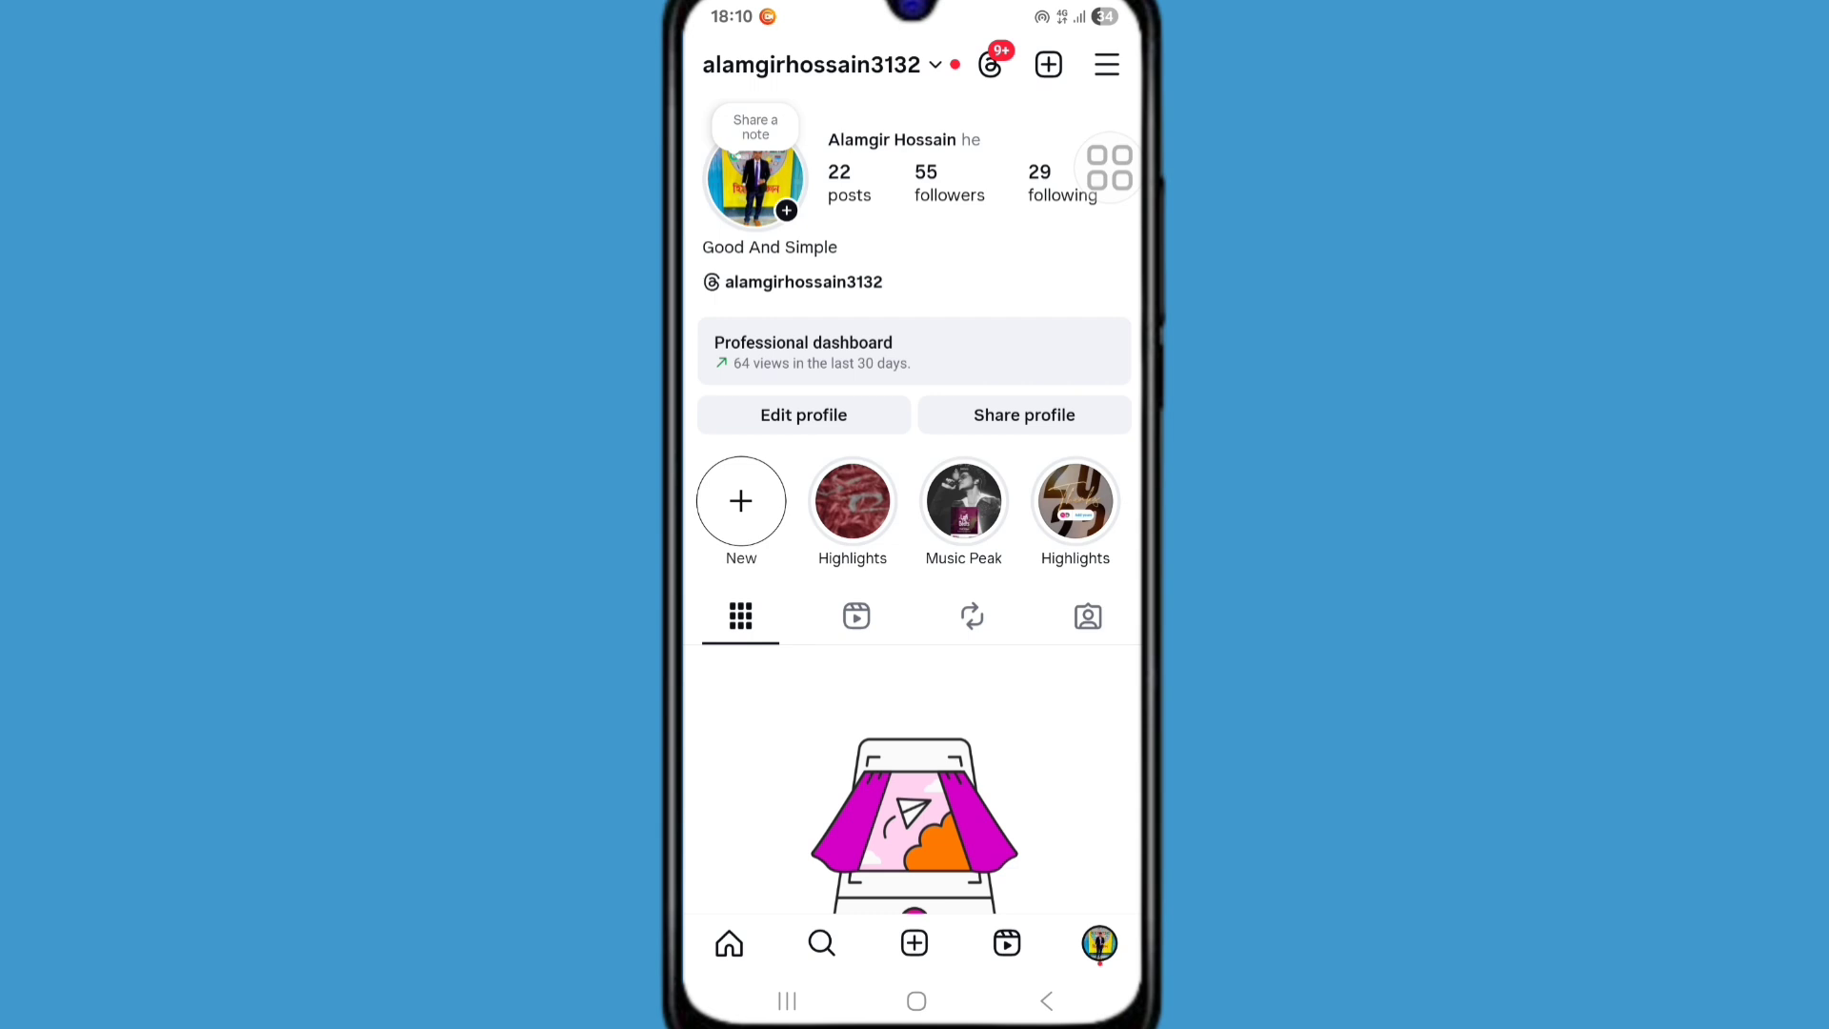
Step: Return to the home screen and reach Instagram's App info page via its icon's shortcut menu
click(916, 1000)
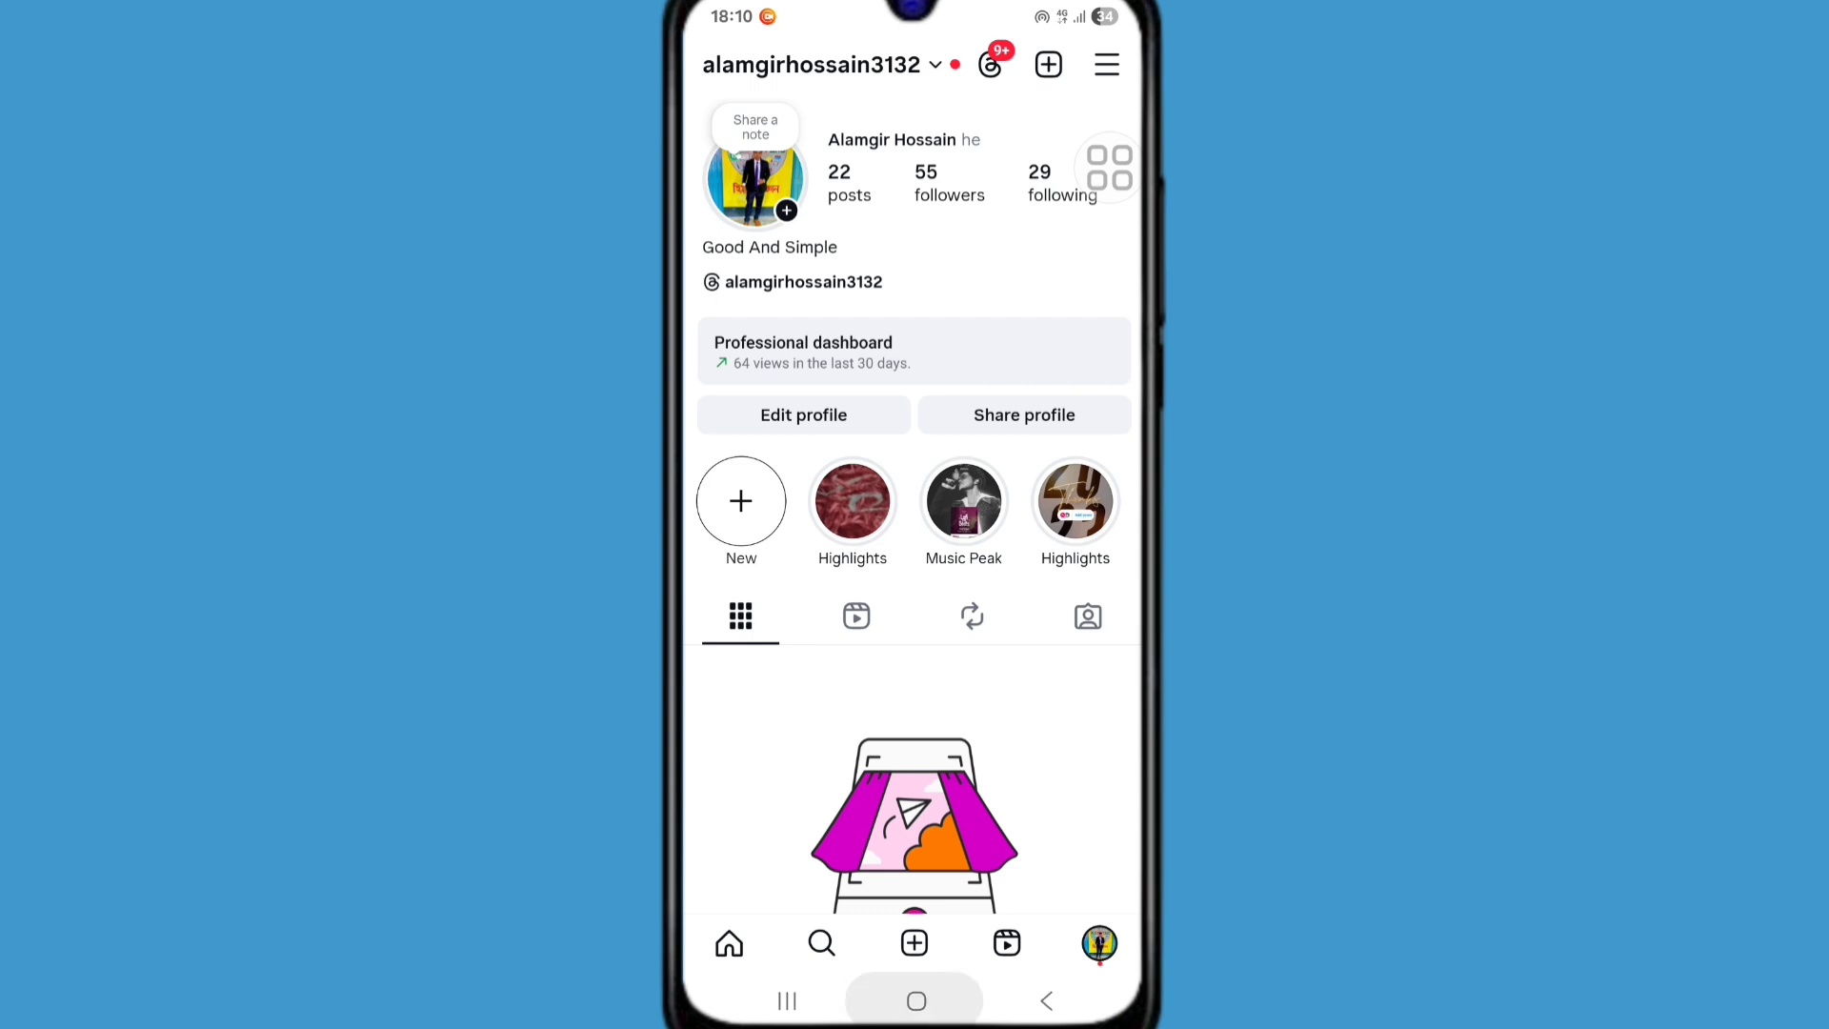
click(916, 1000)
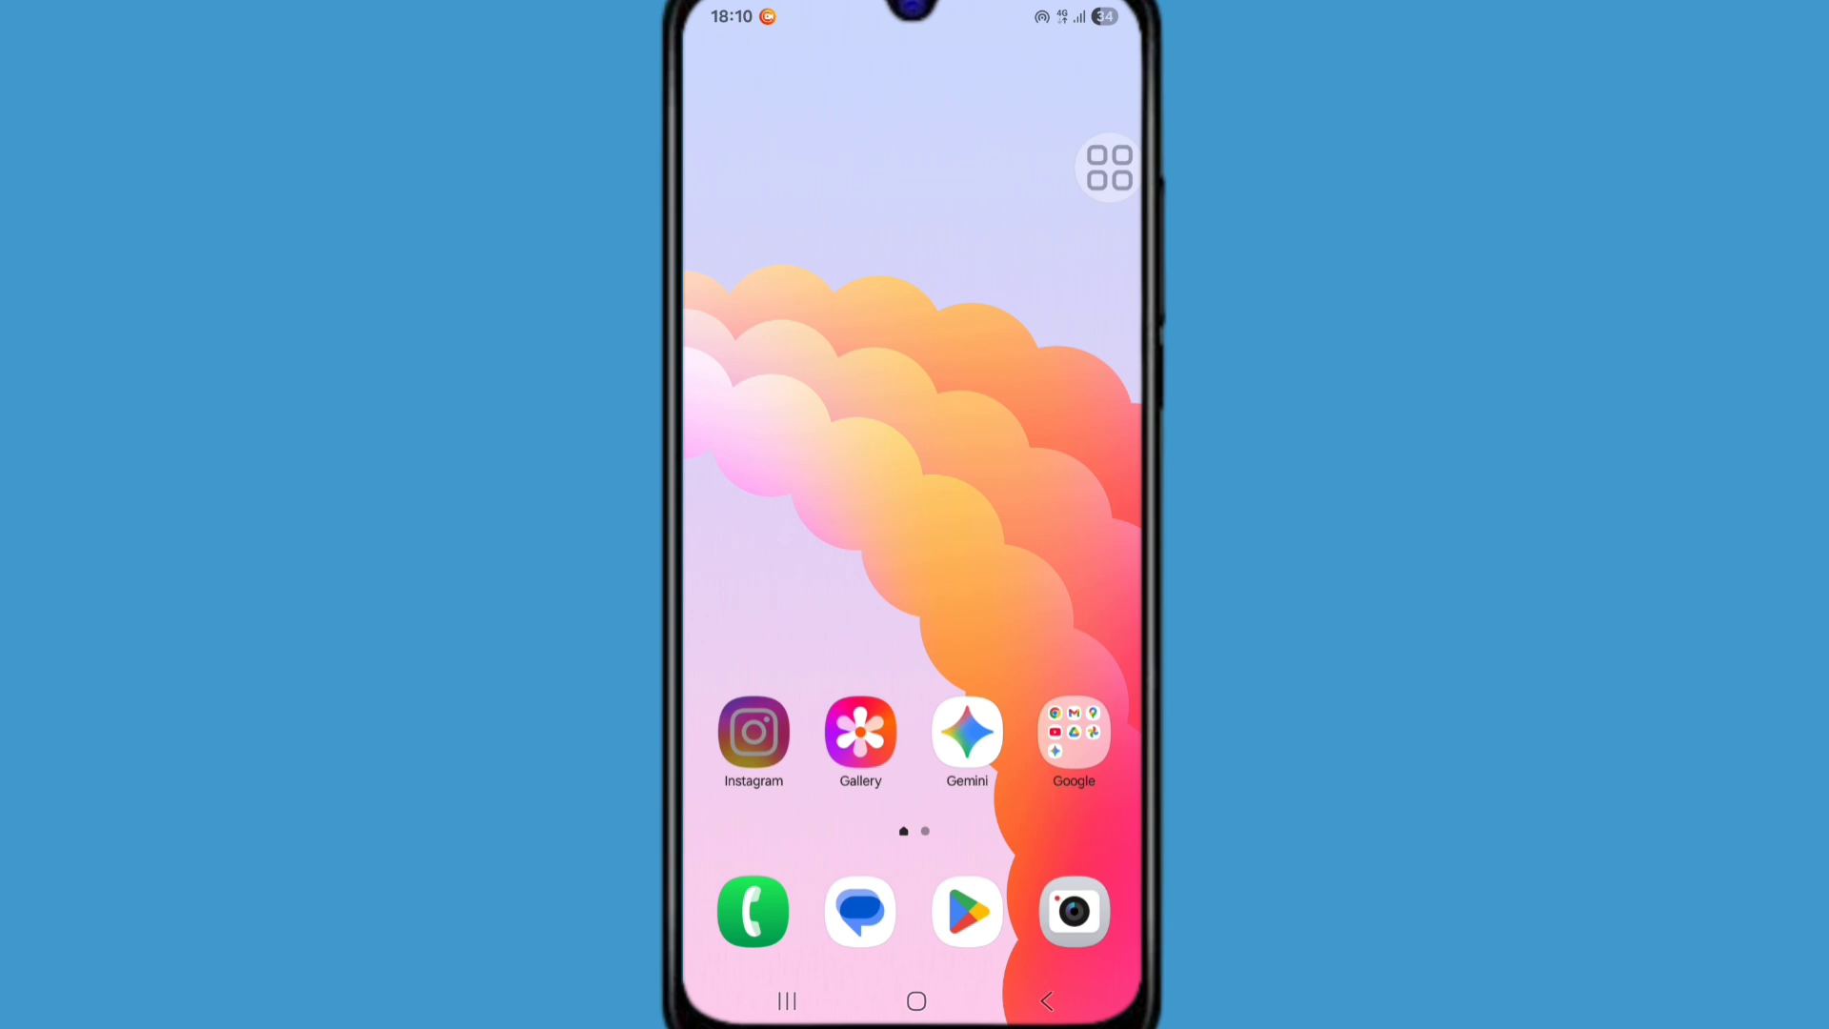
click(753, 739)
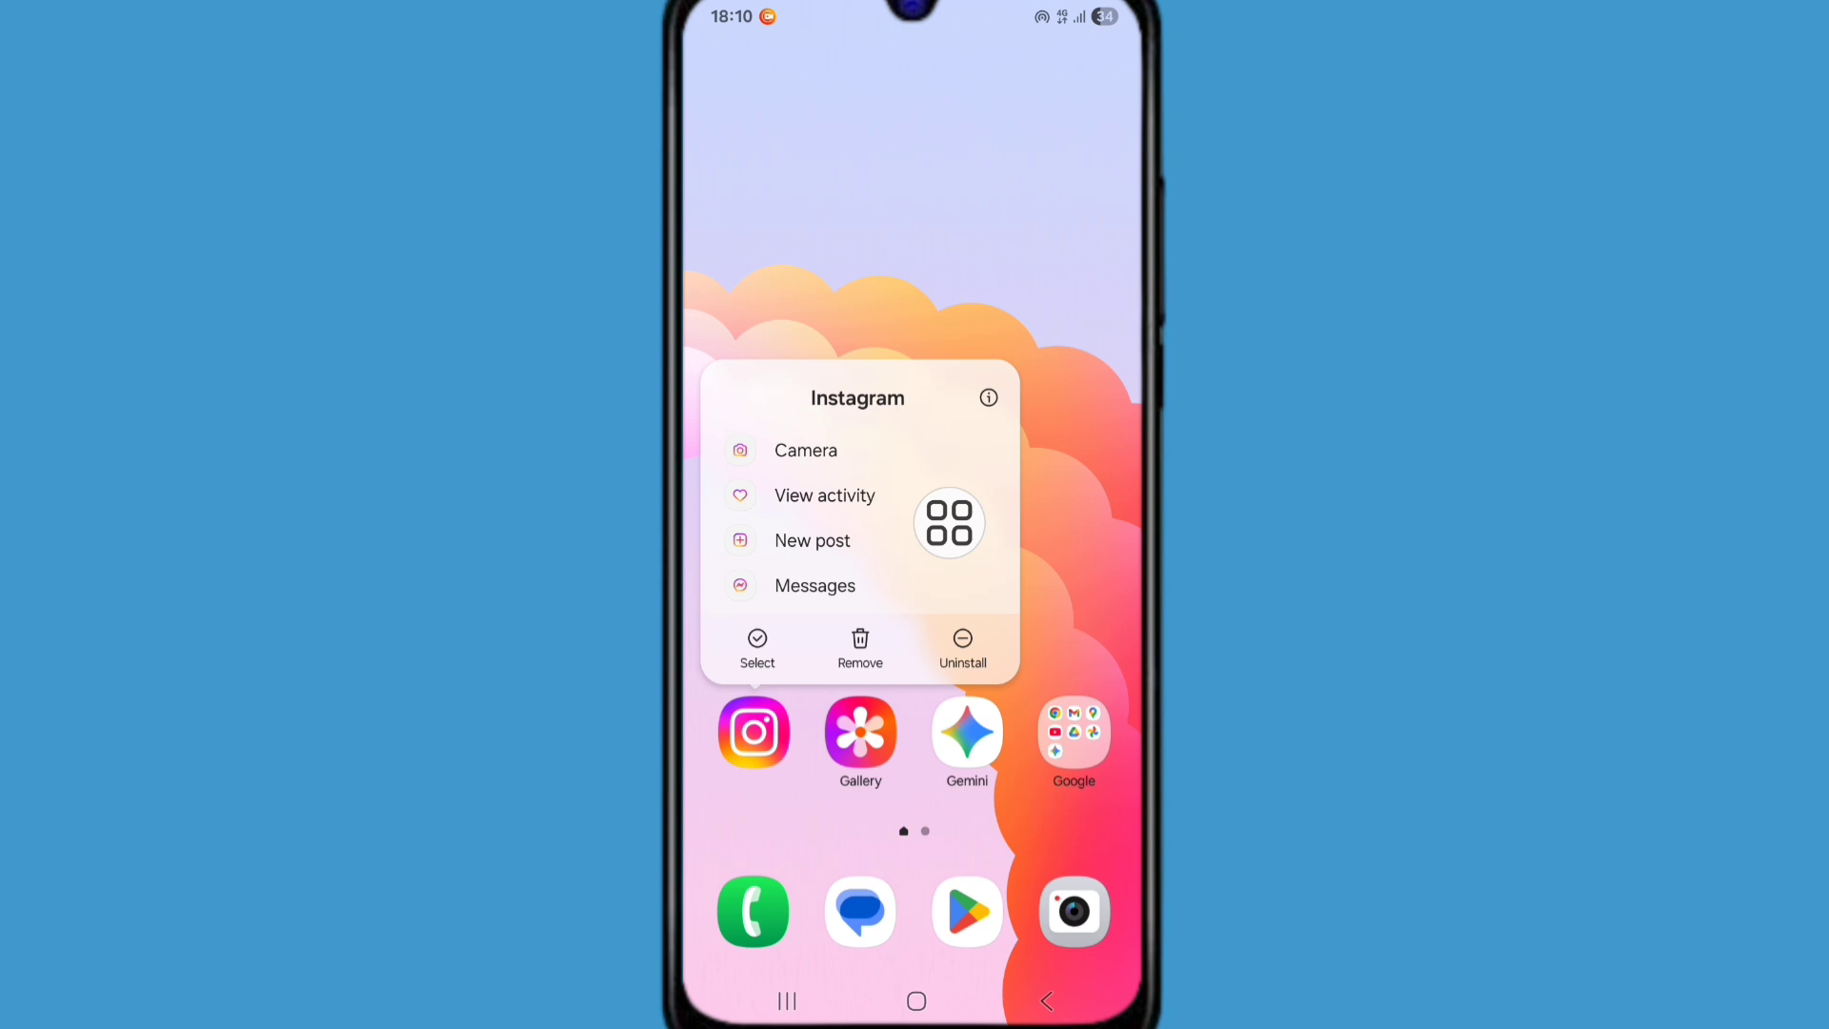
click(989, 398)
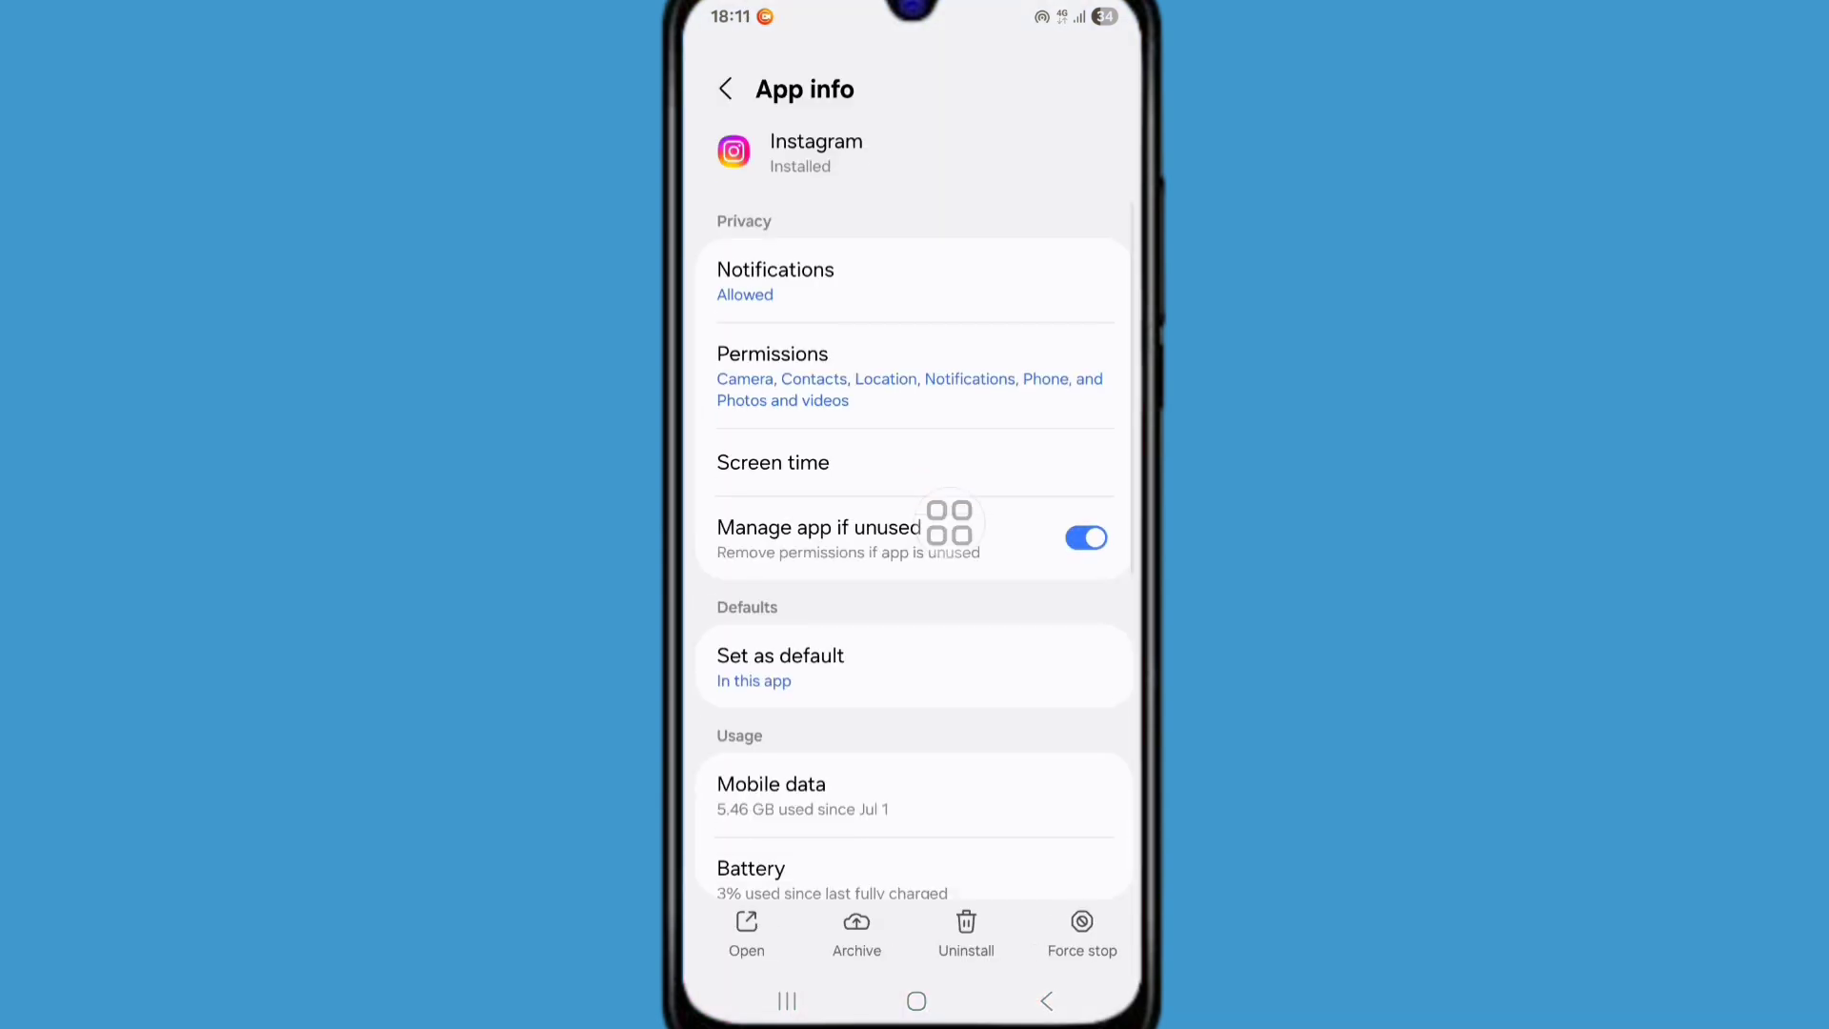
Step: Clear Instagram's cache to 0 B from Storage, then force-stop the app and confirm with OK
scroll(down, 3)
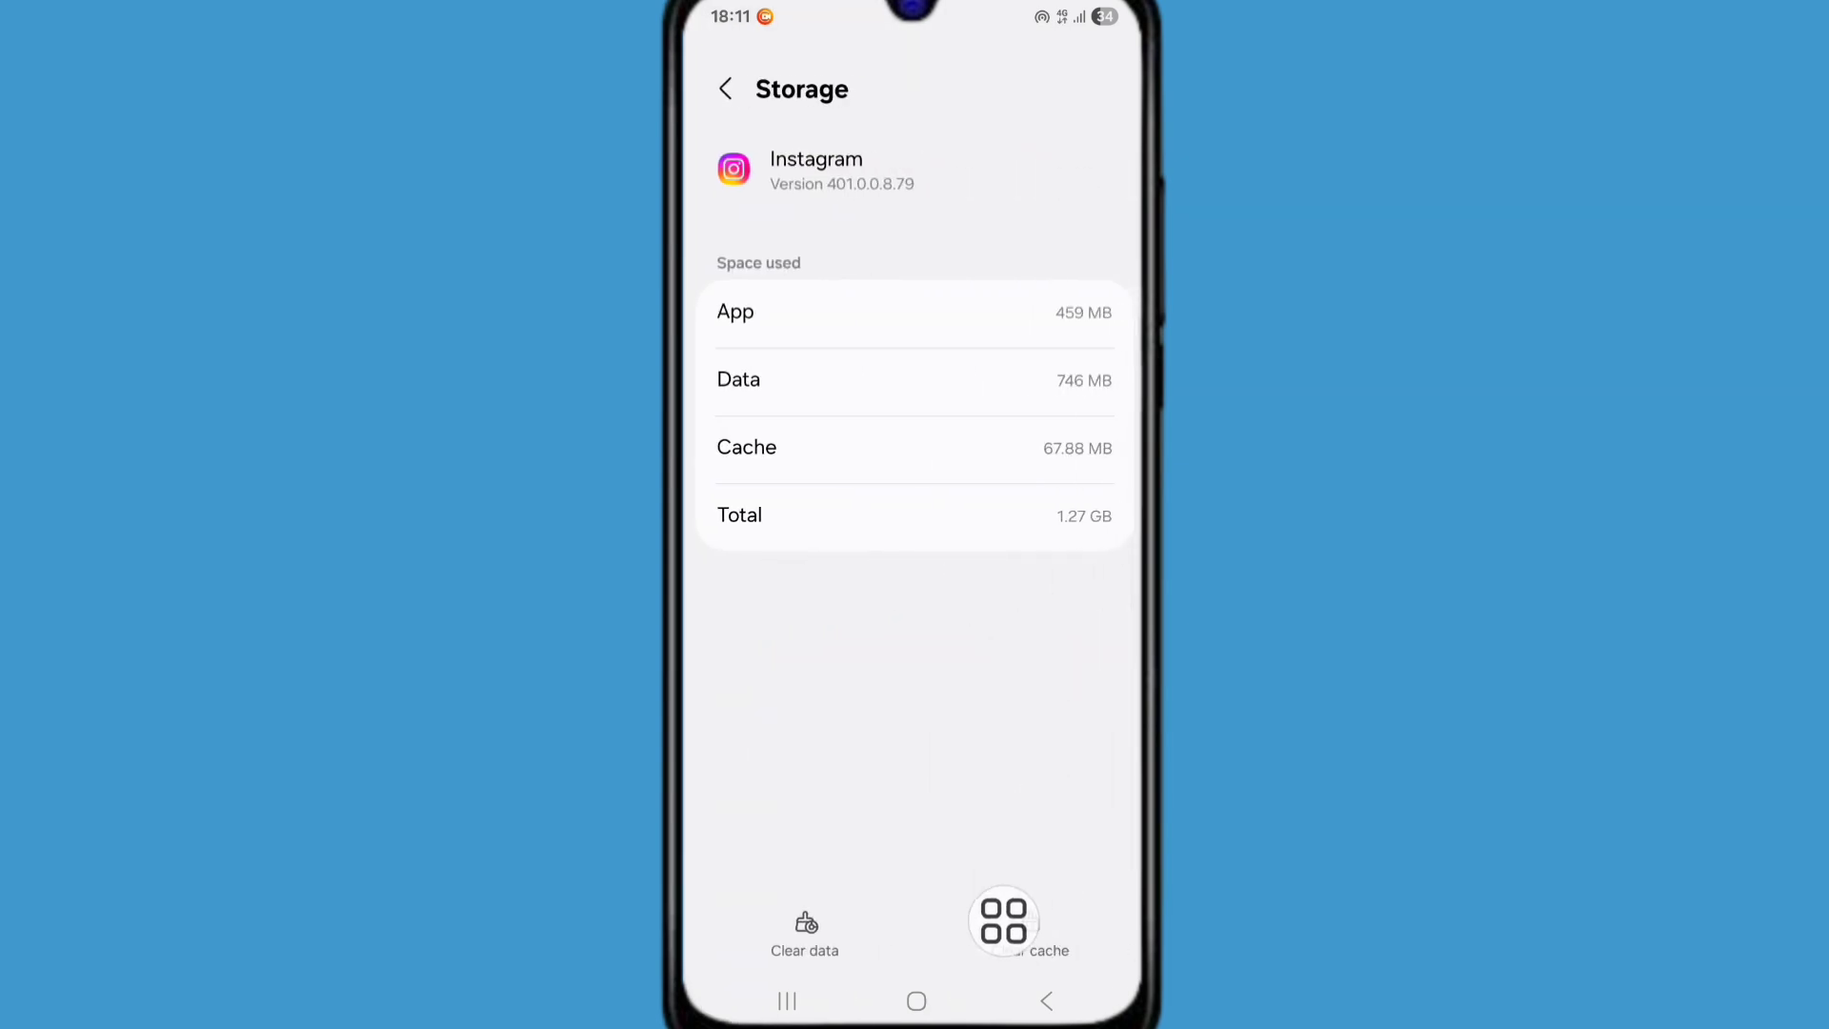
click(1028, 933)
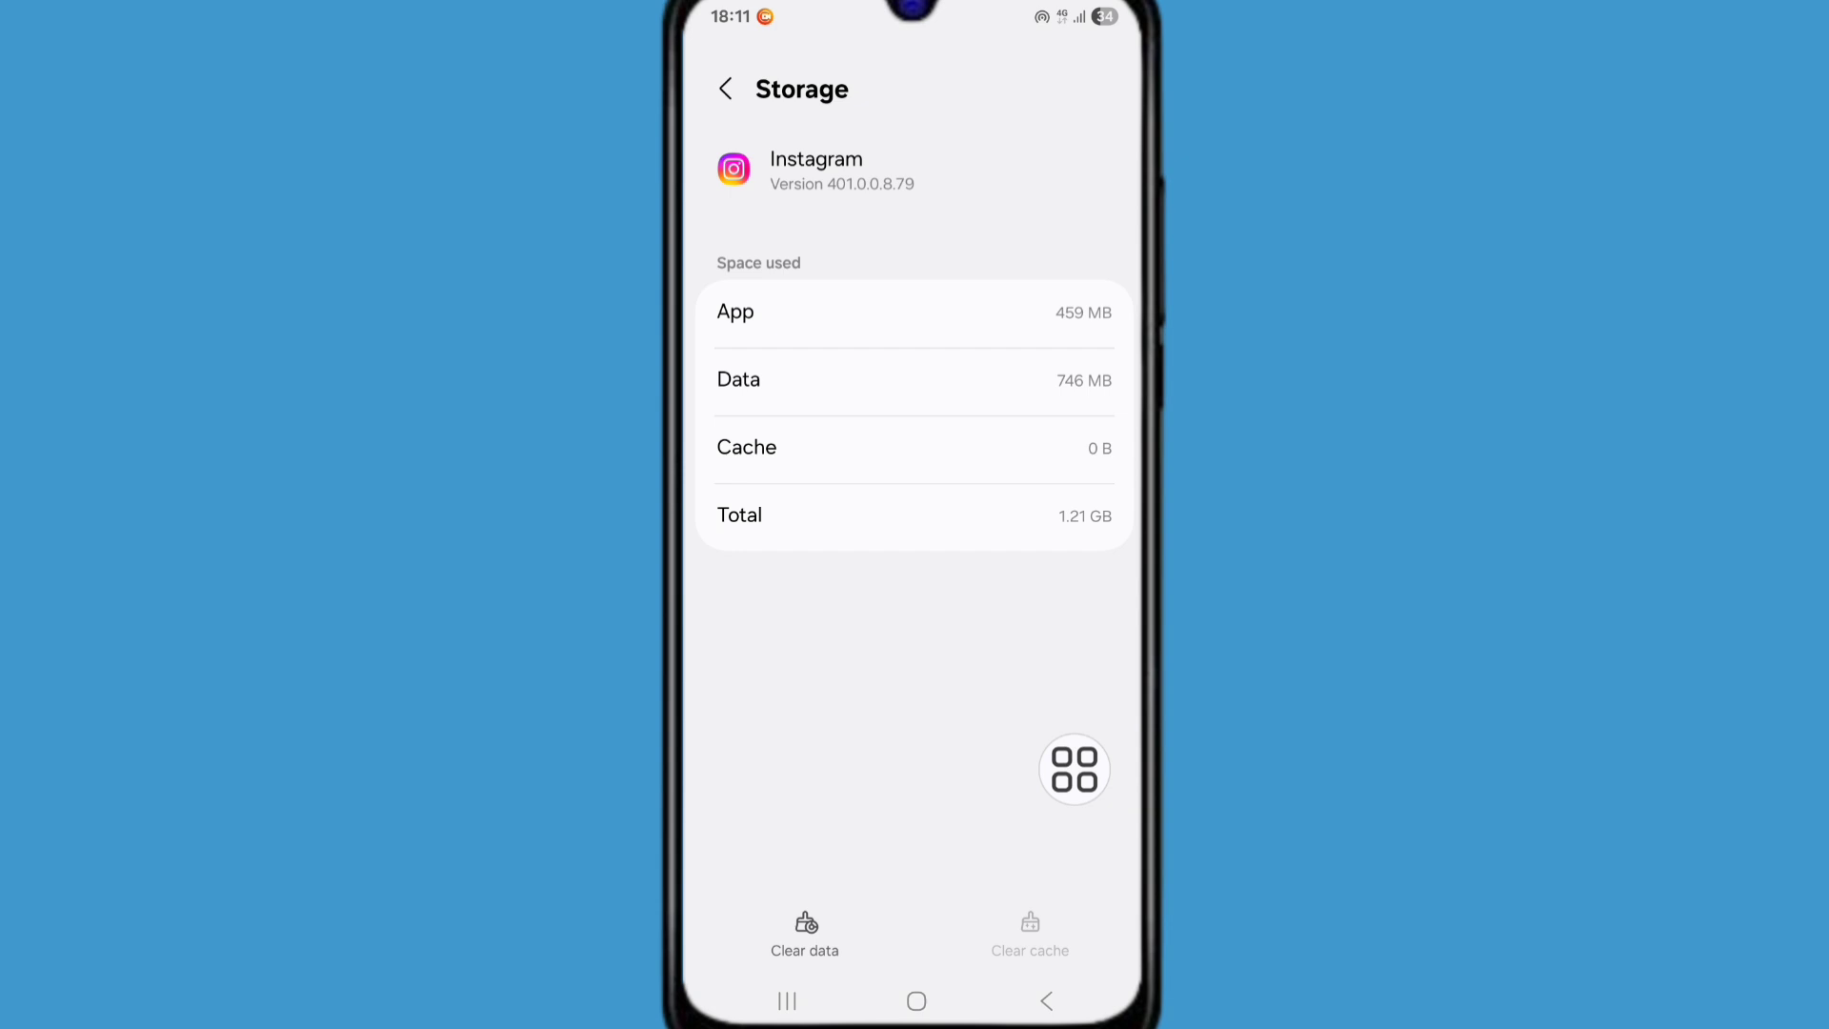
click(724, 90)
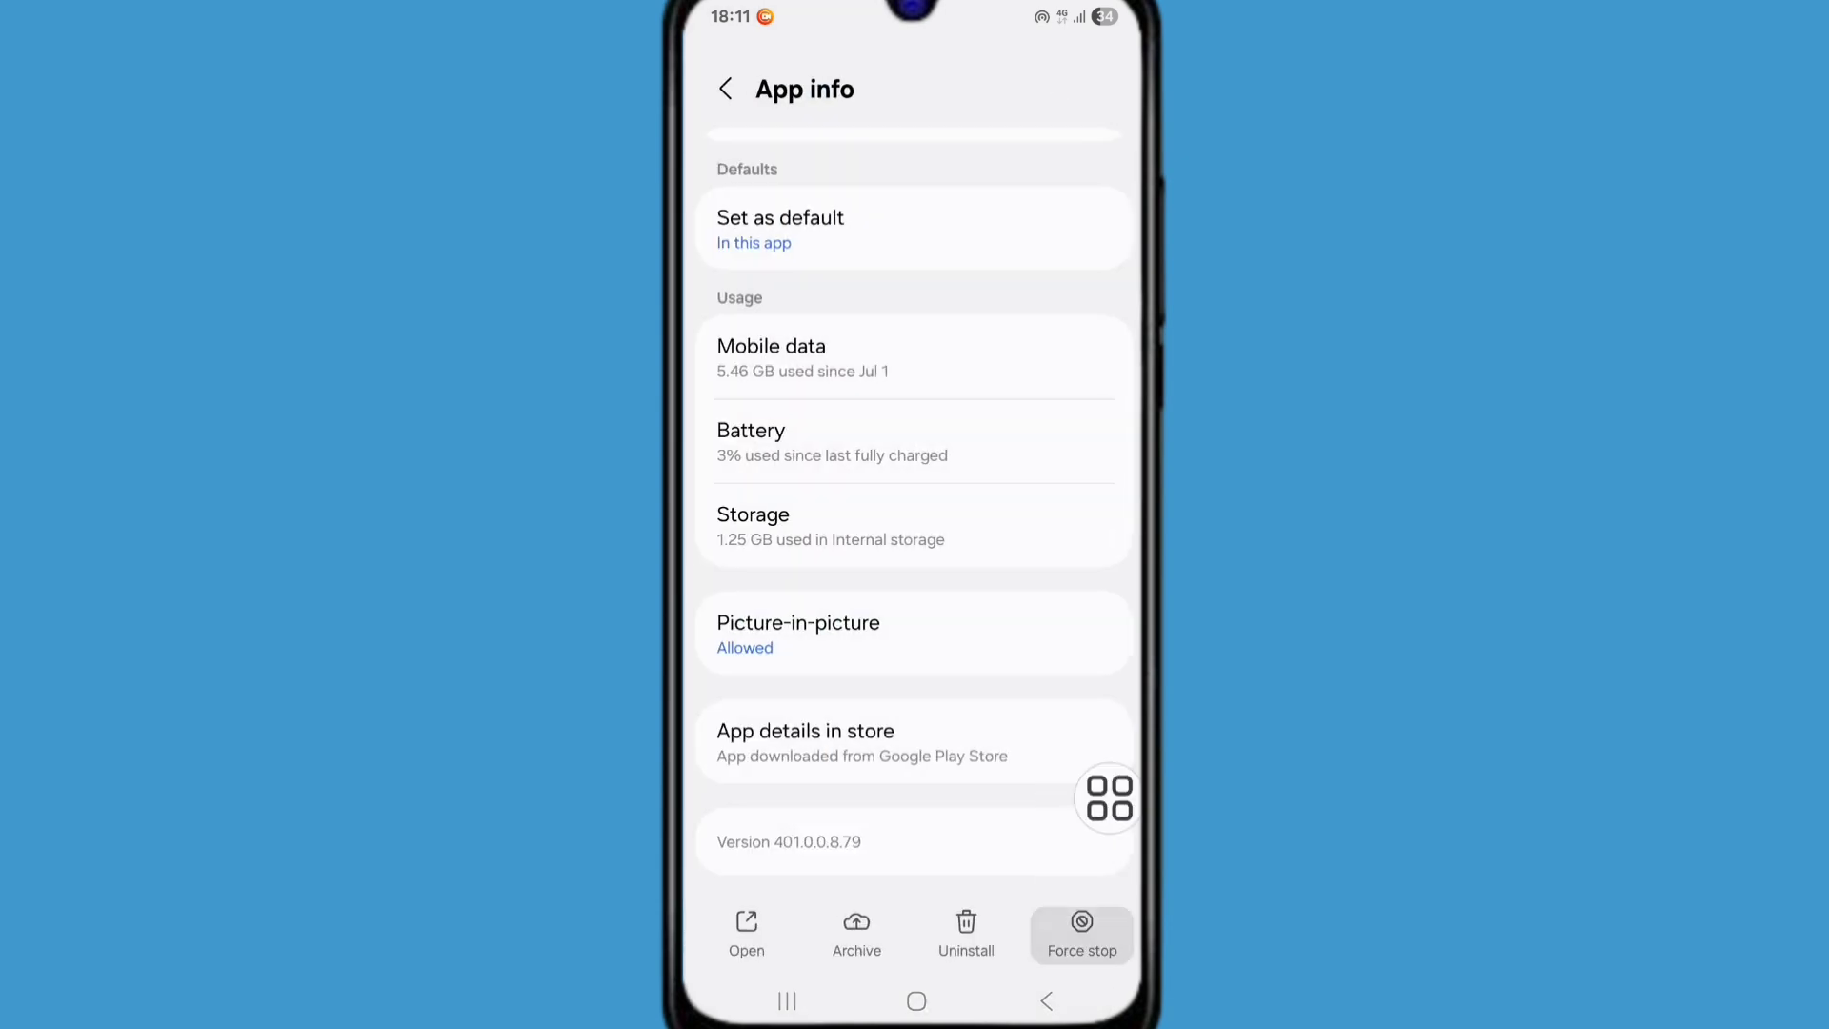
click(1080, 934)
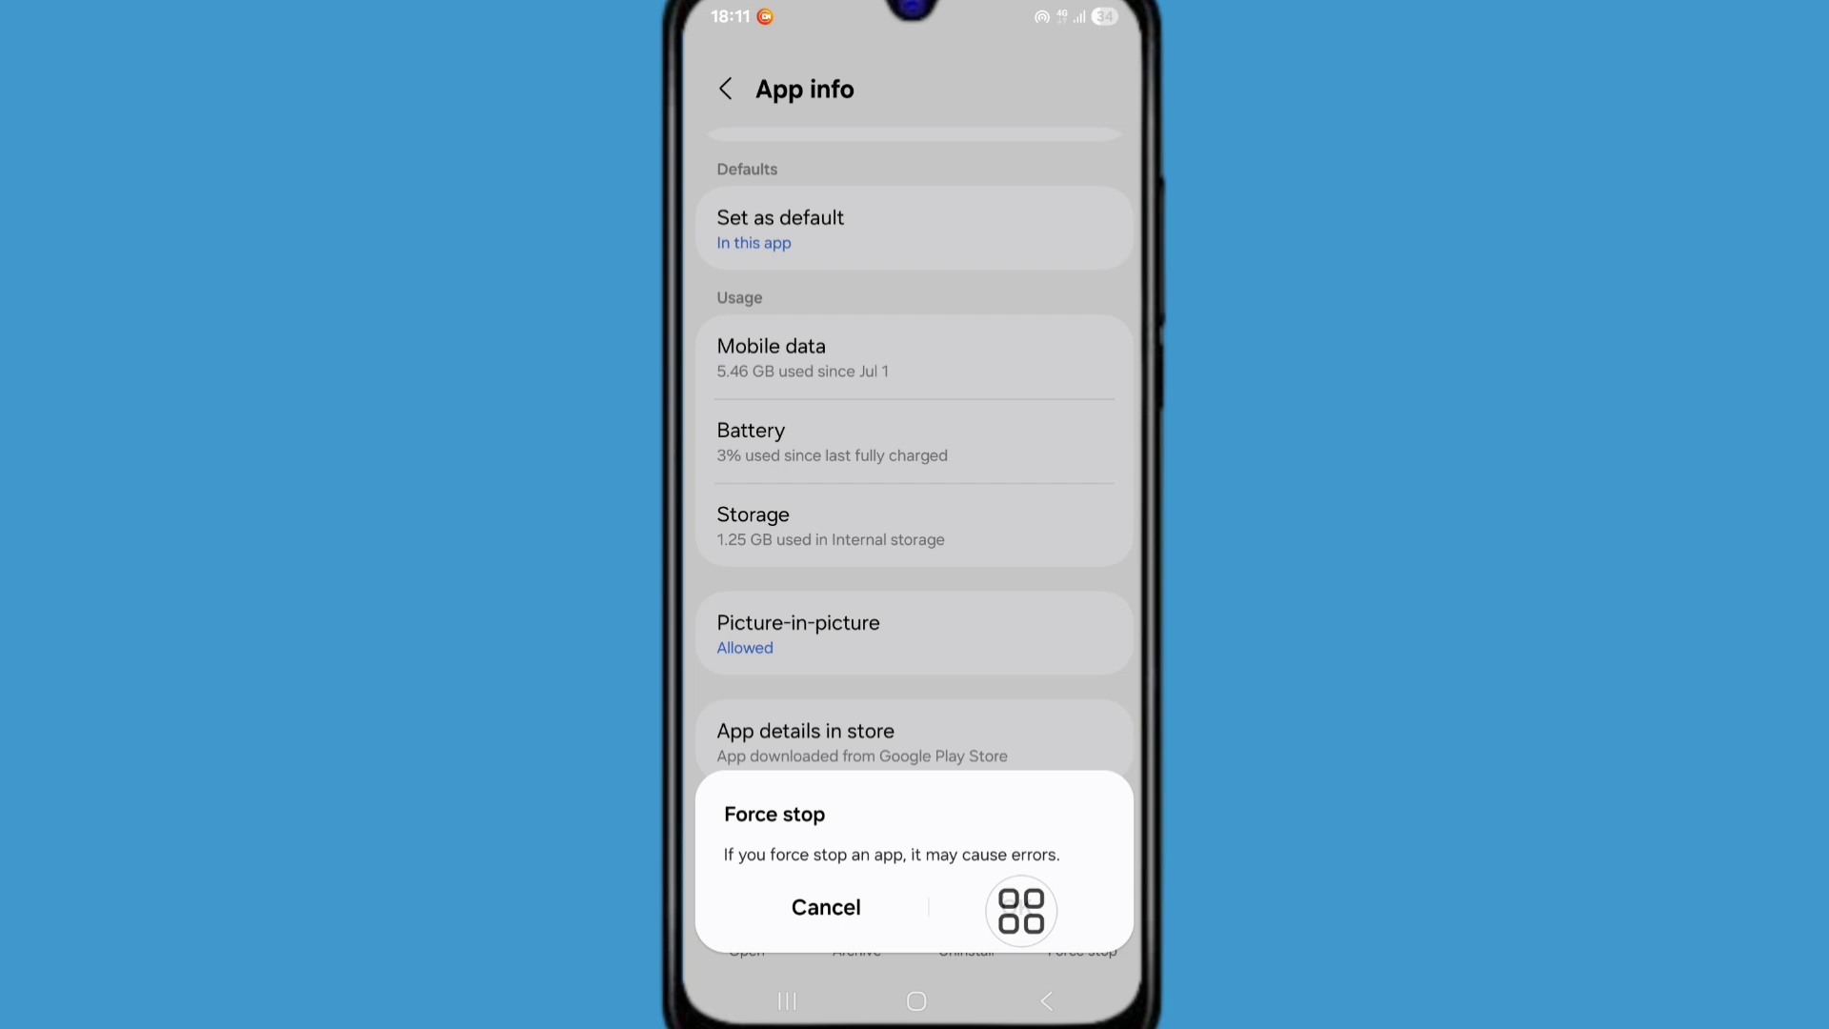
click(825, 907)
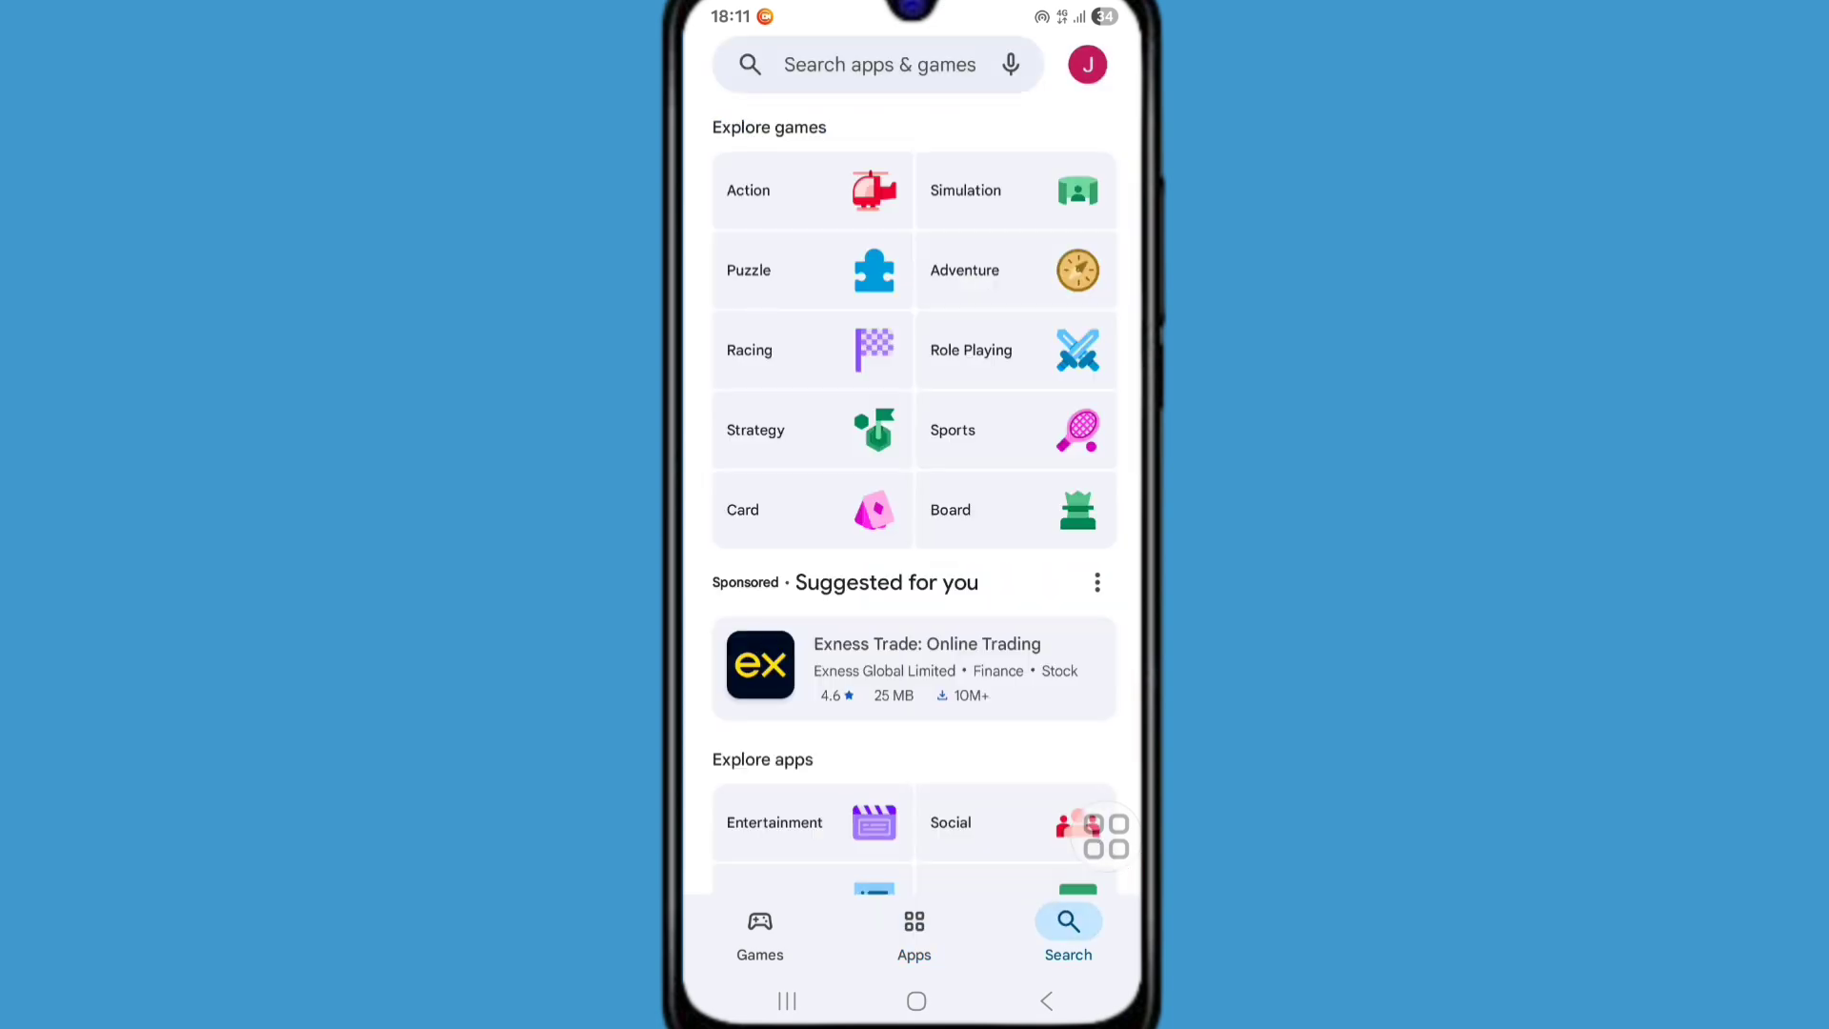
Step: Rerun the recent 'instagram' search in the Play Store to reach its listing
click(874, 65)
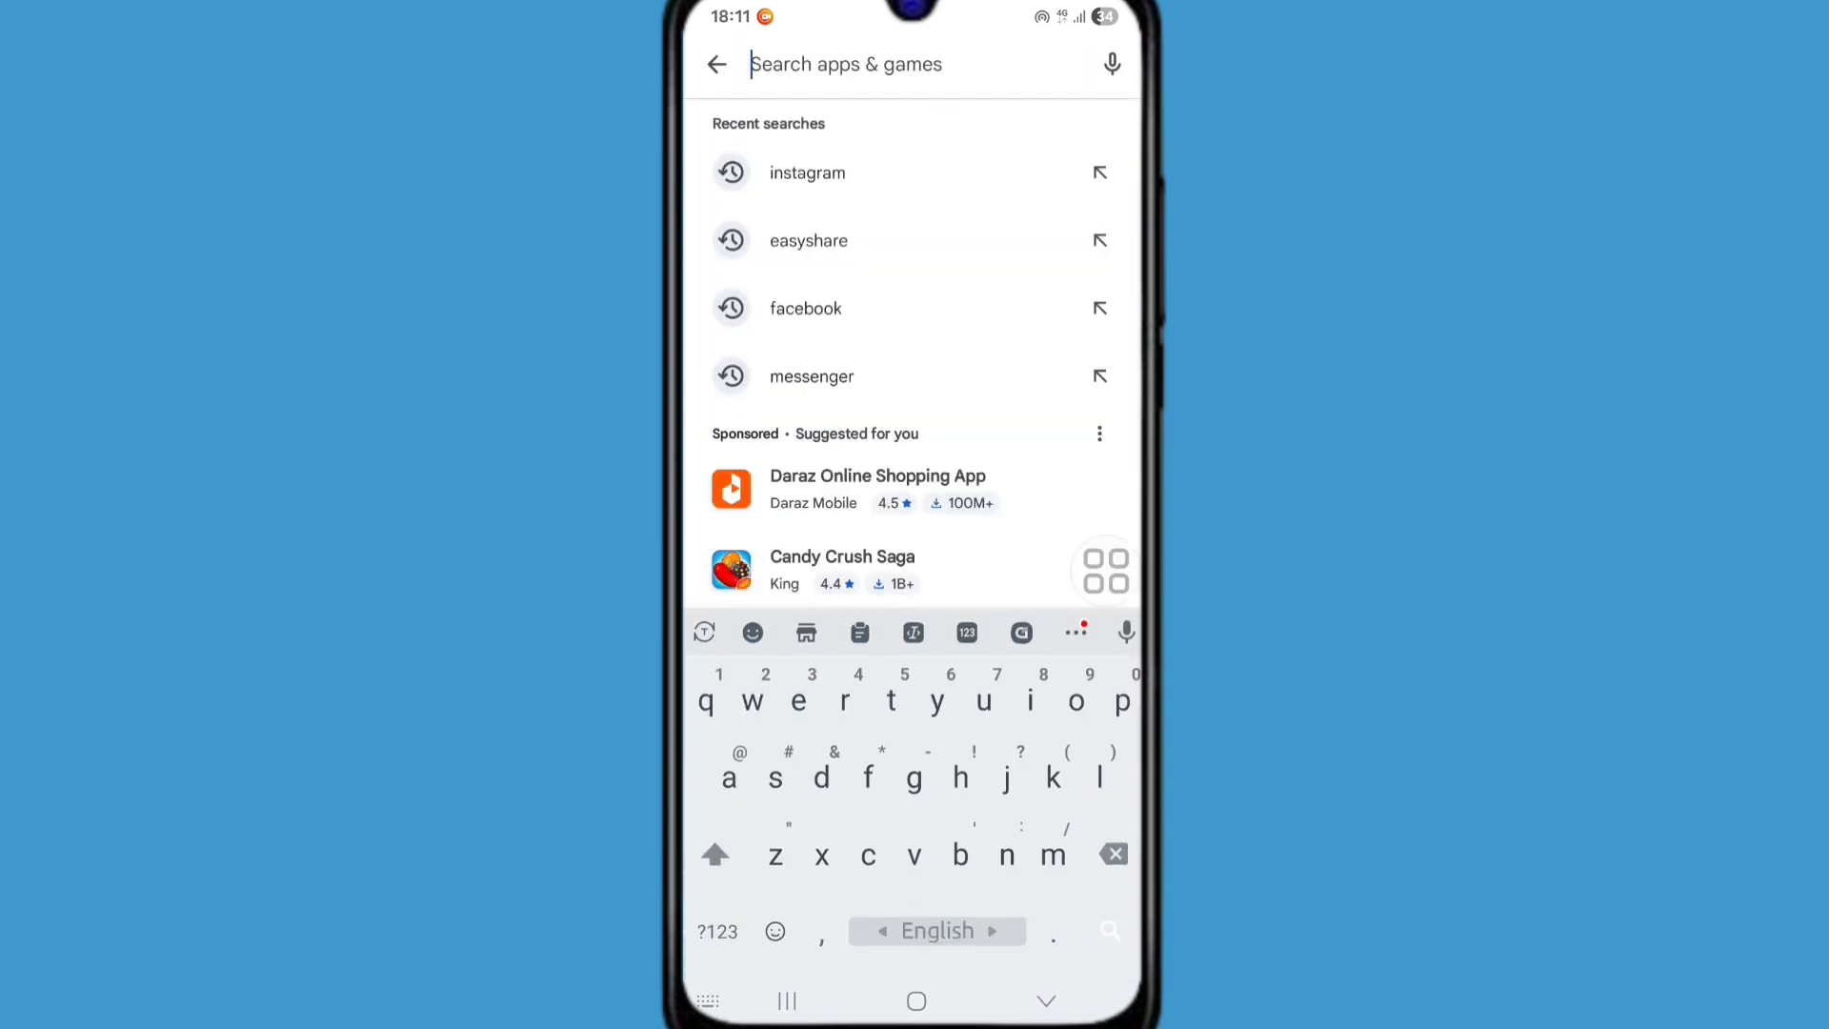
click(805, 174)
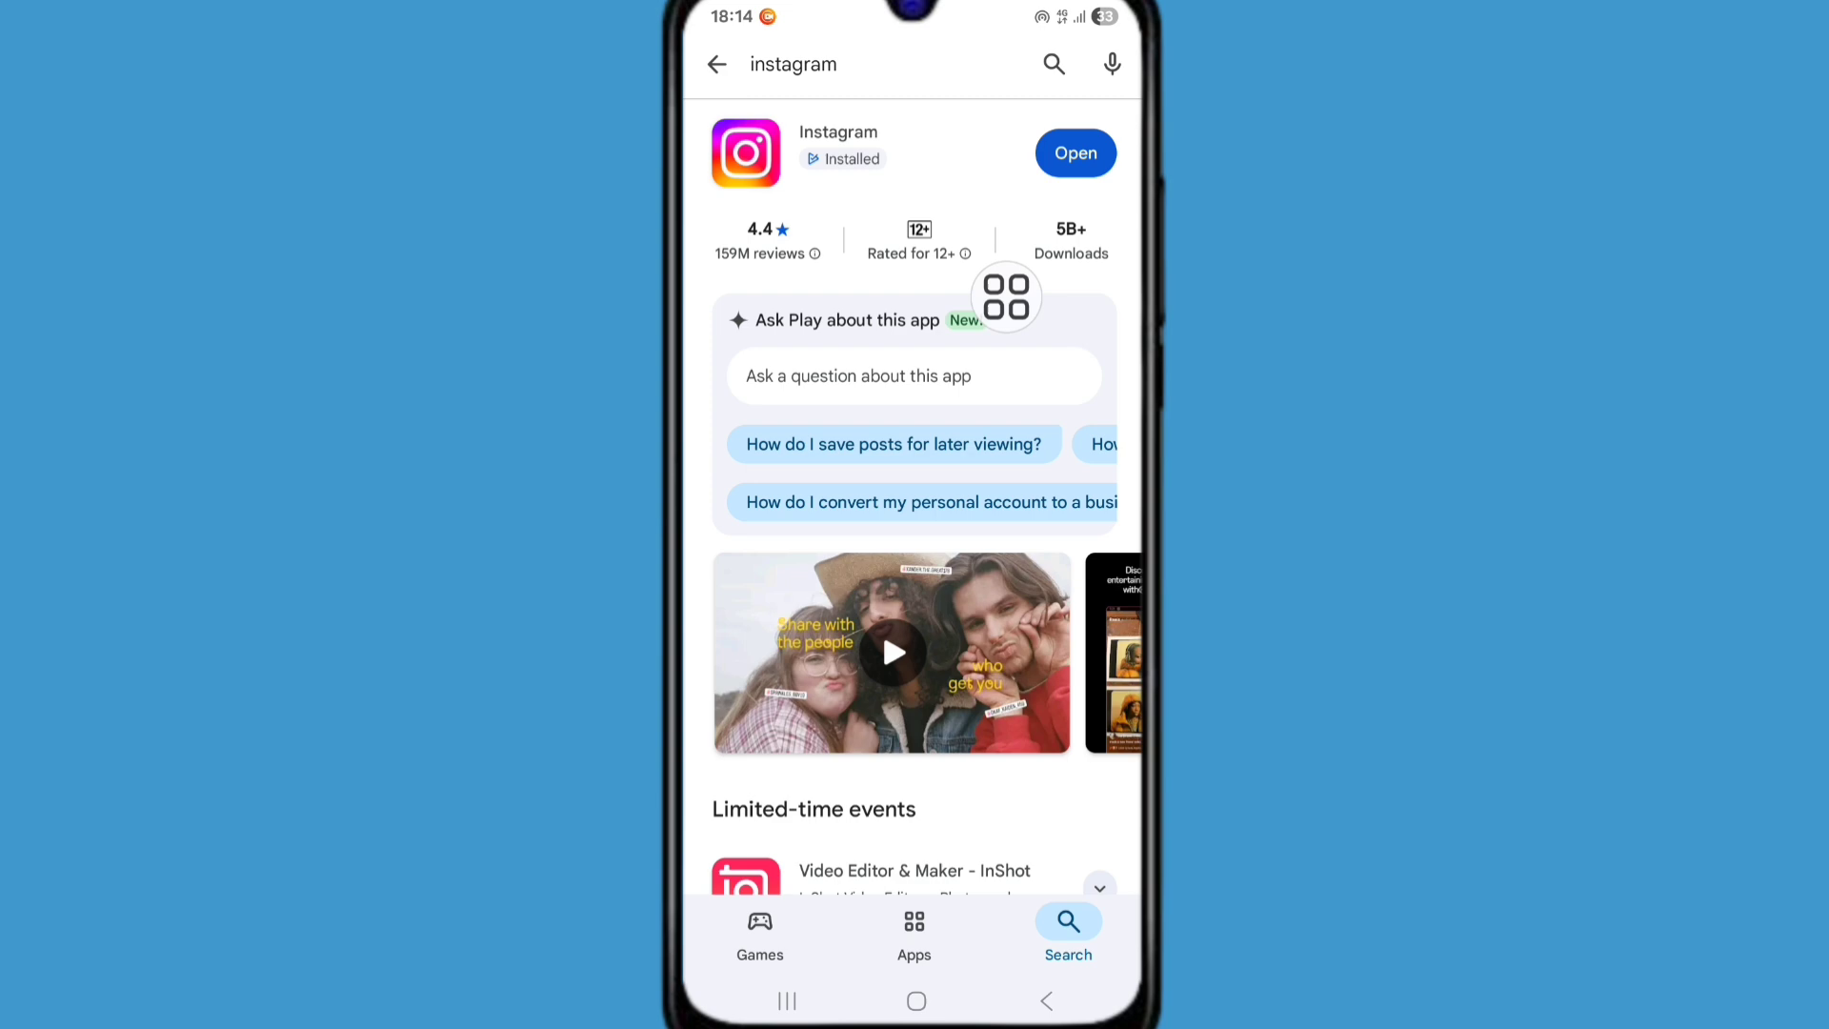
Step: Launch Instagram from the listing and reach Settings and activity from the profile, scrolled to support
click(1073, 152)
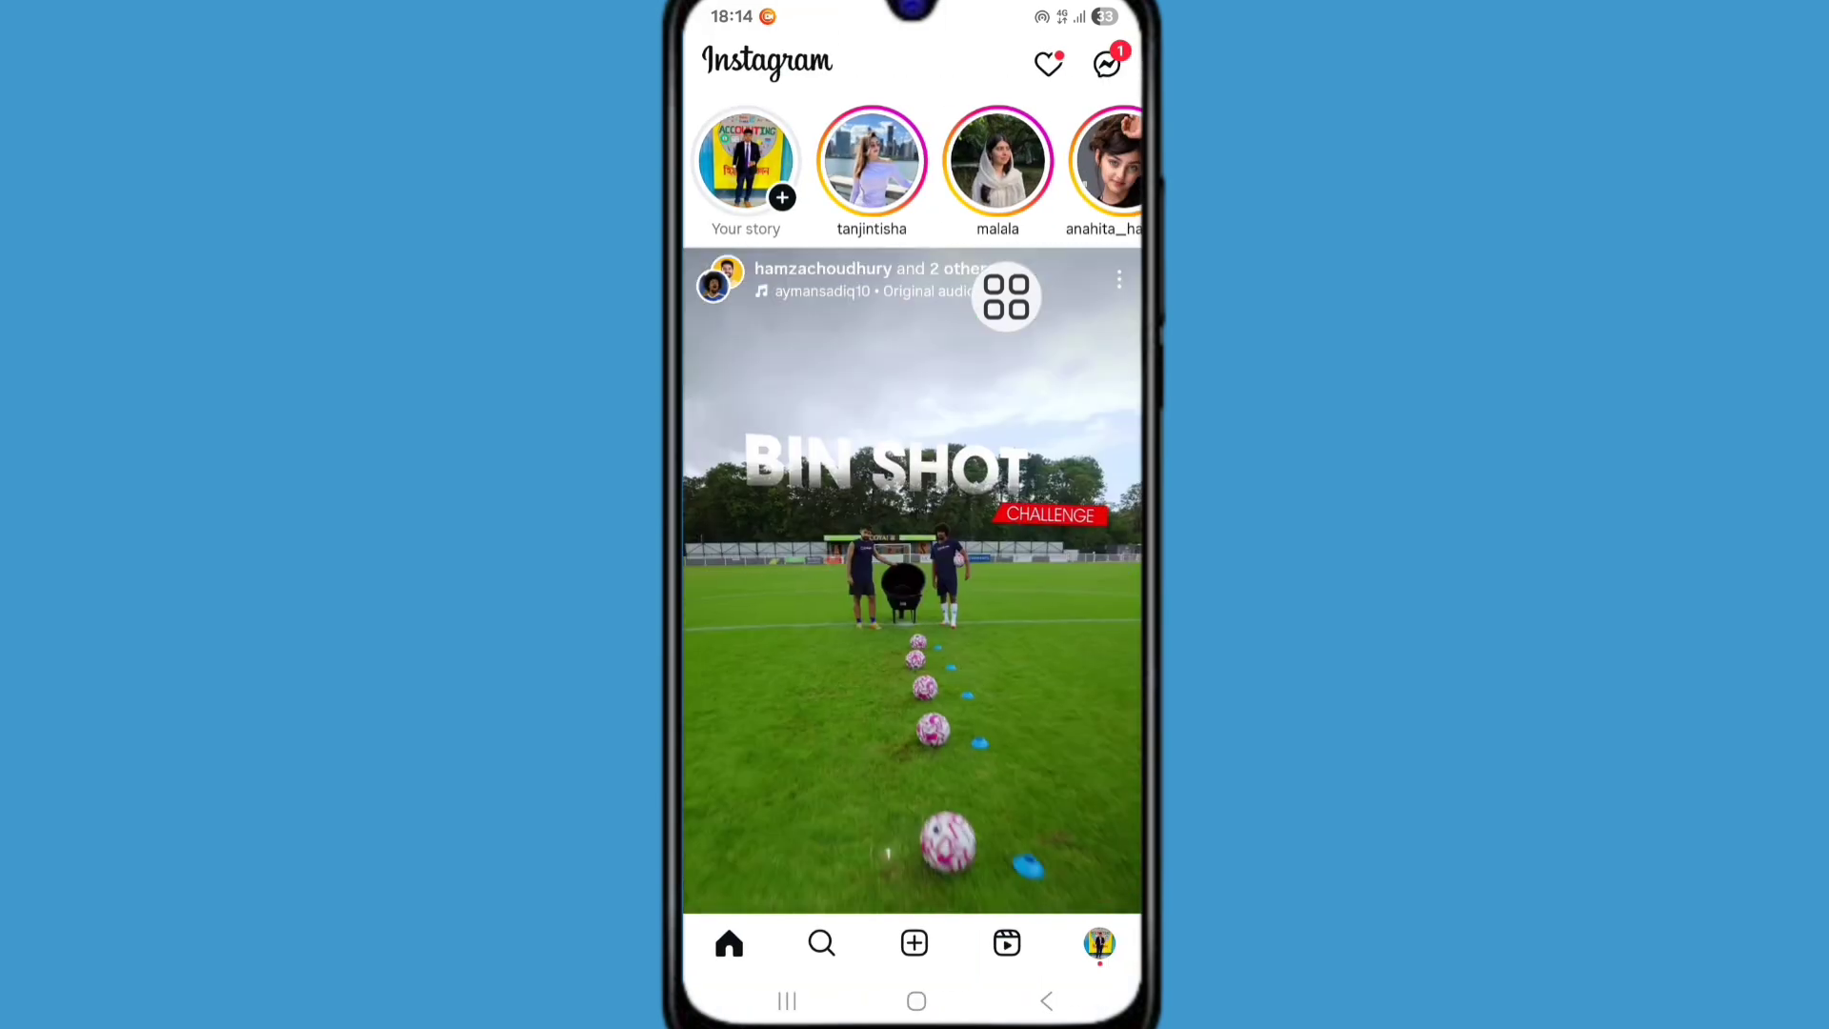
click(1098, 943)
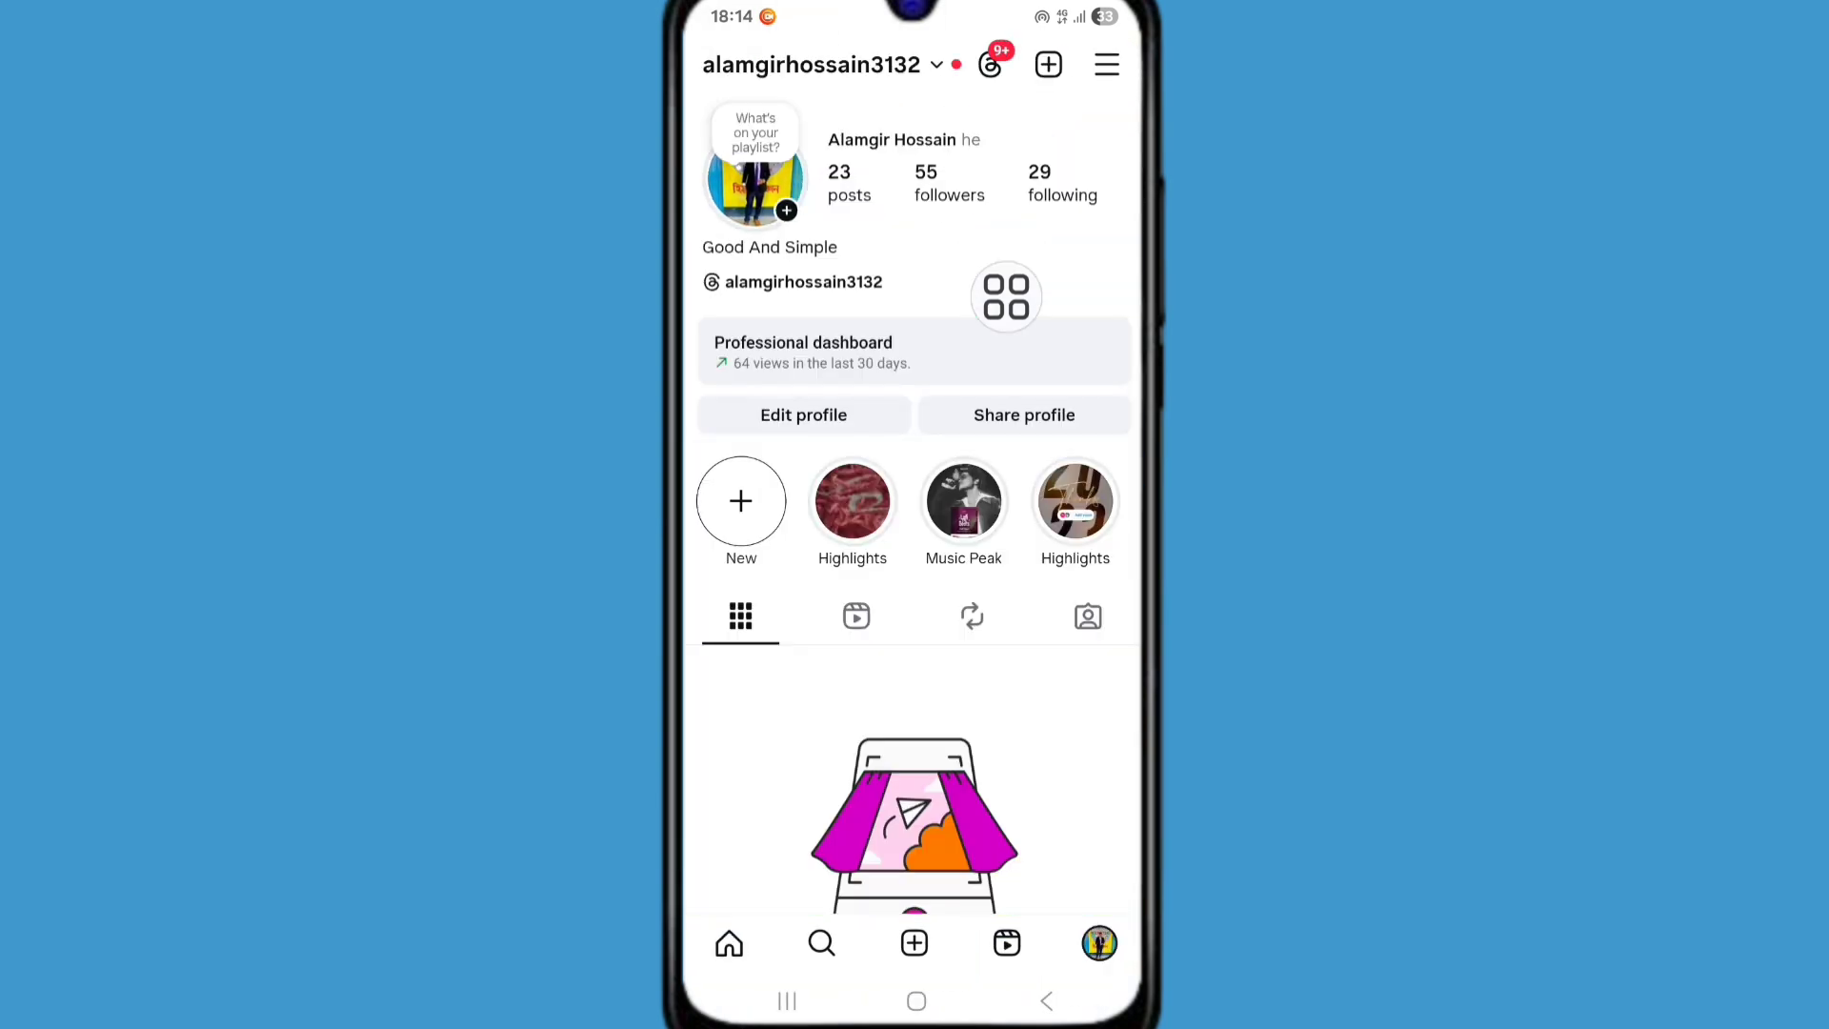
click(1104, 65)
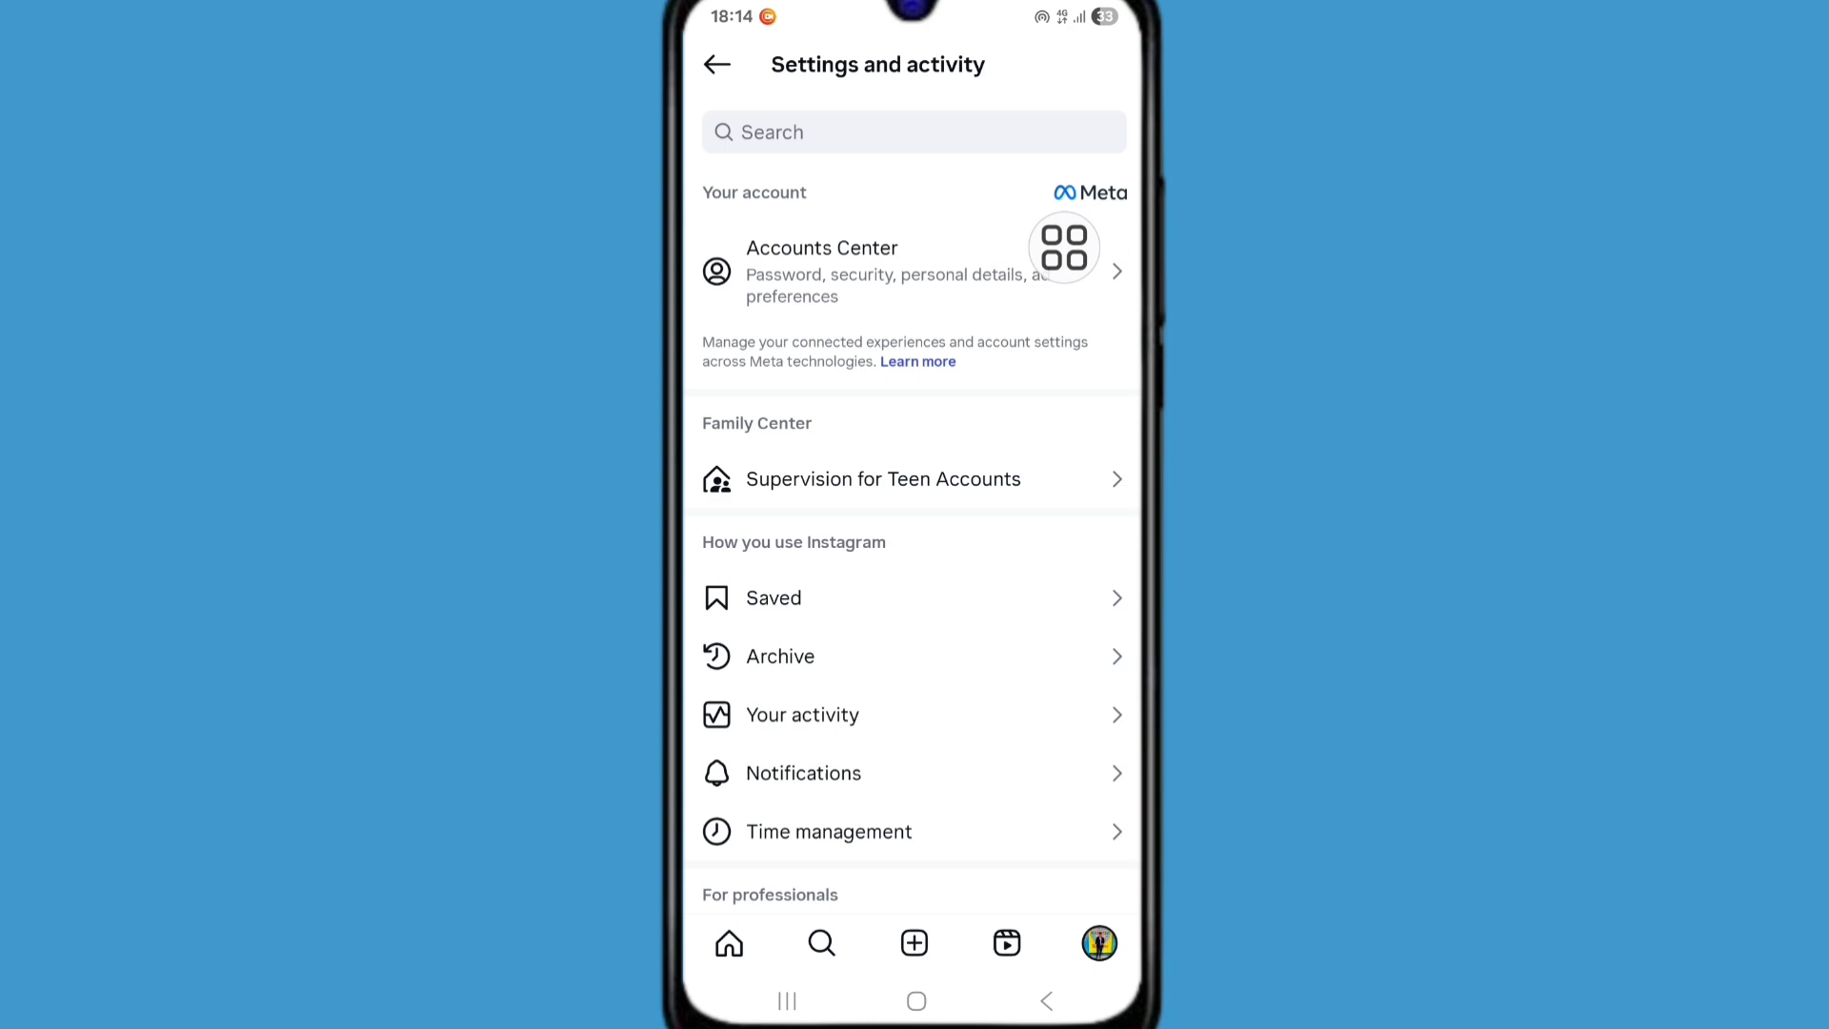
scroll(down, 3)
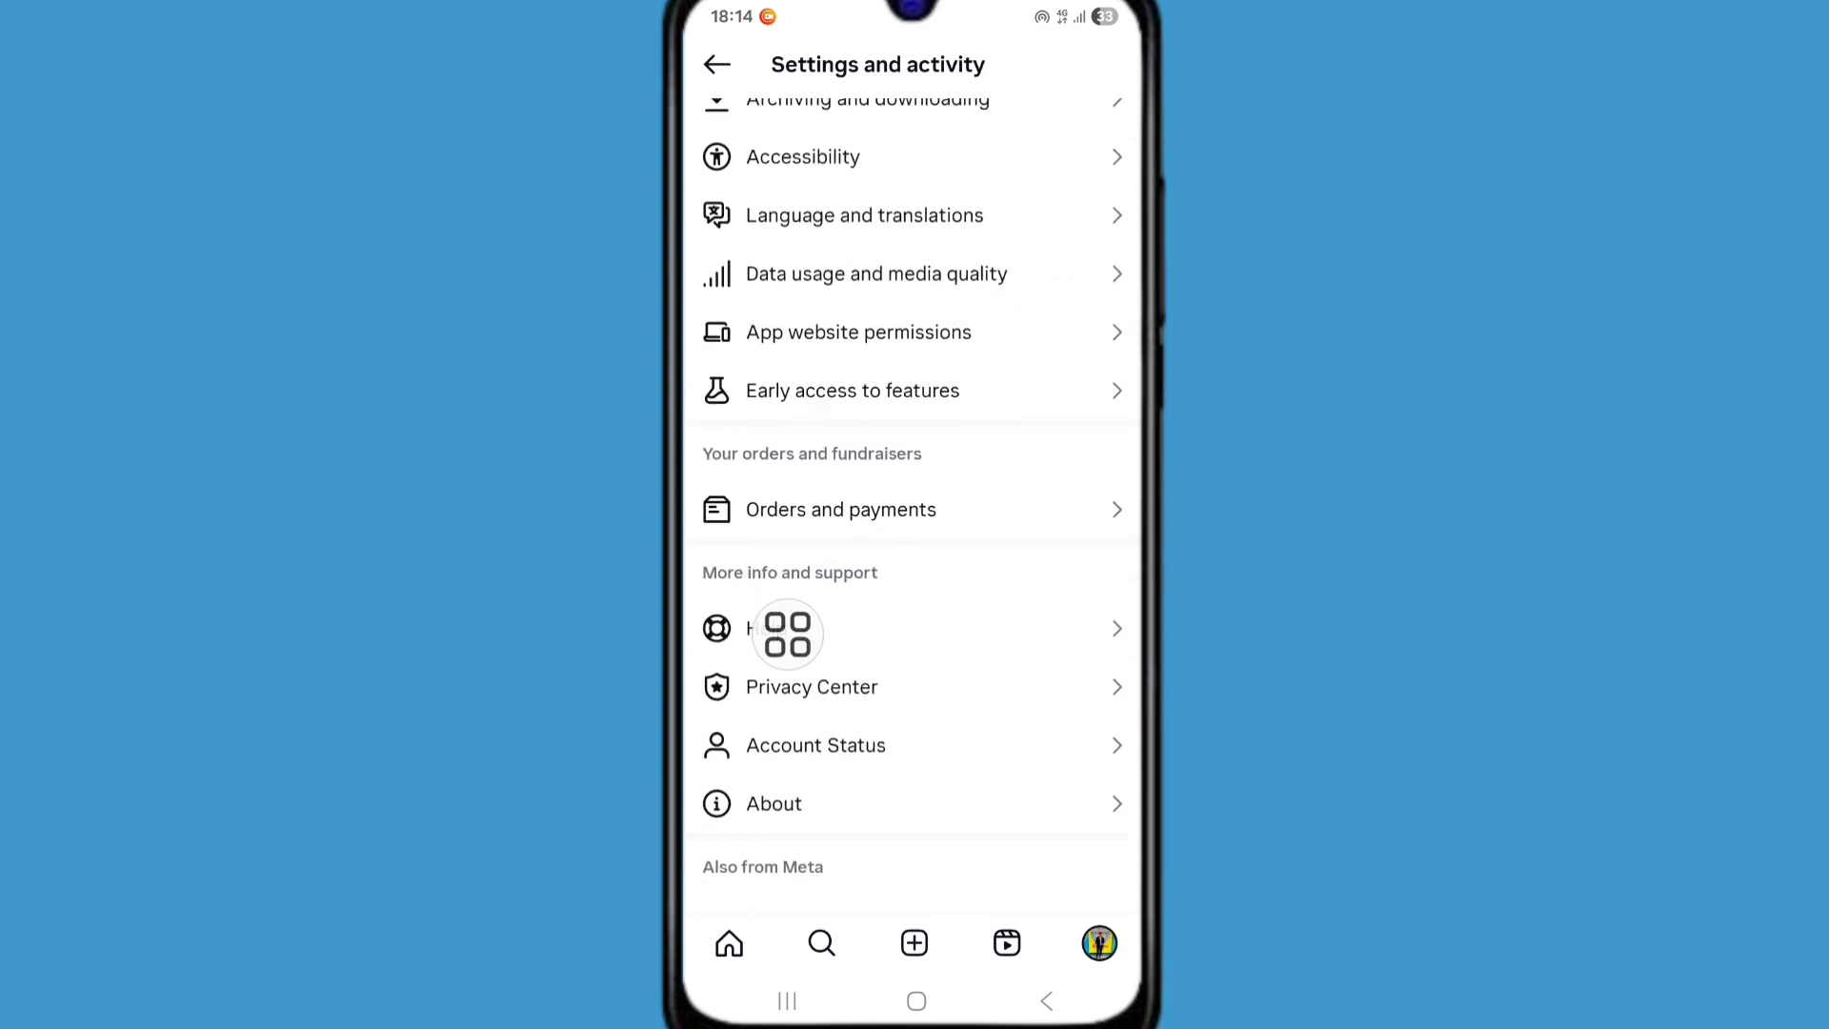
Step: From Help, start a technical problem report up to the logs and diagnostics question
click(770, 627)
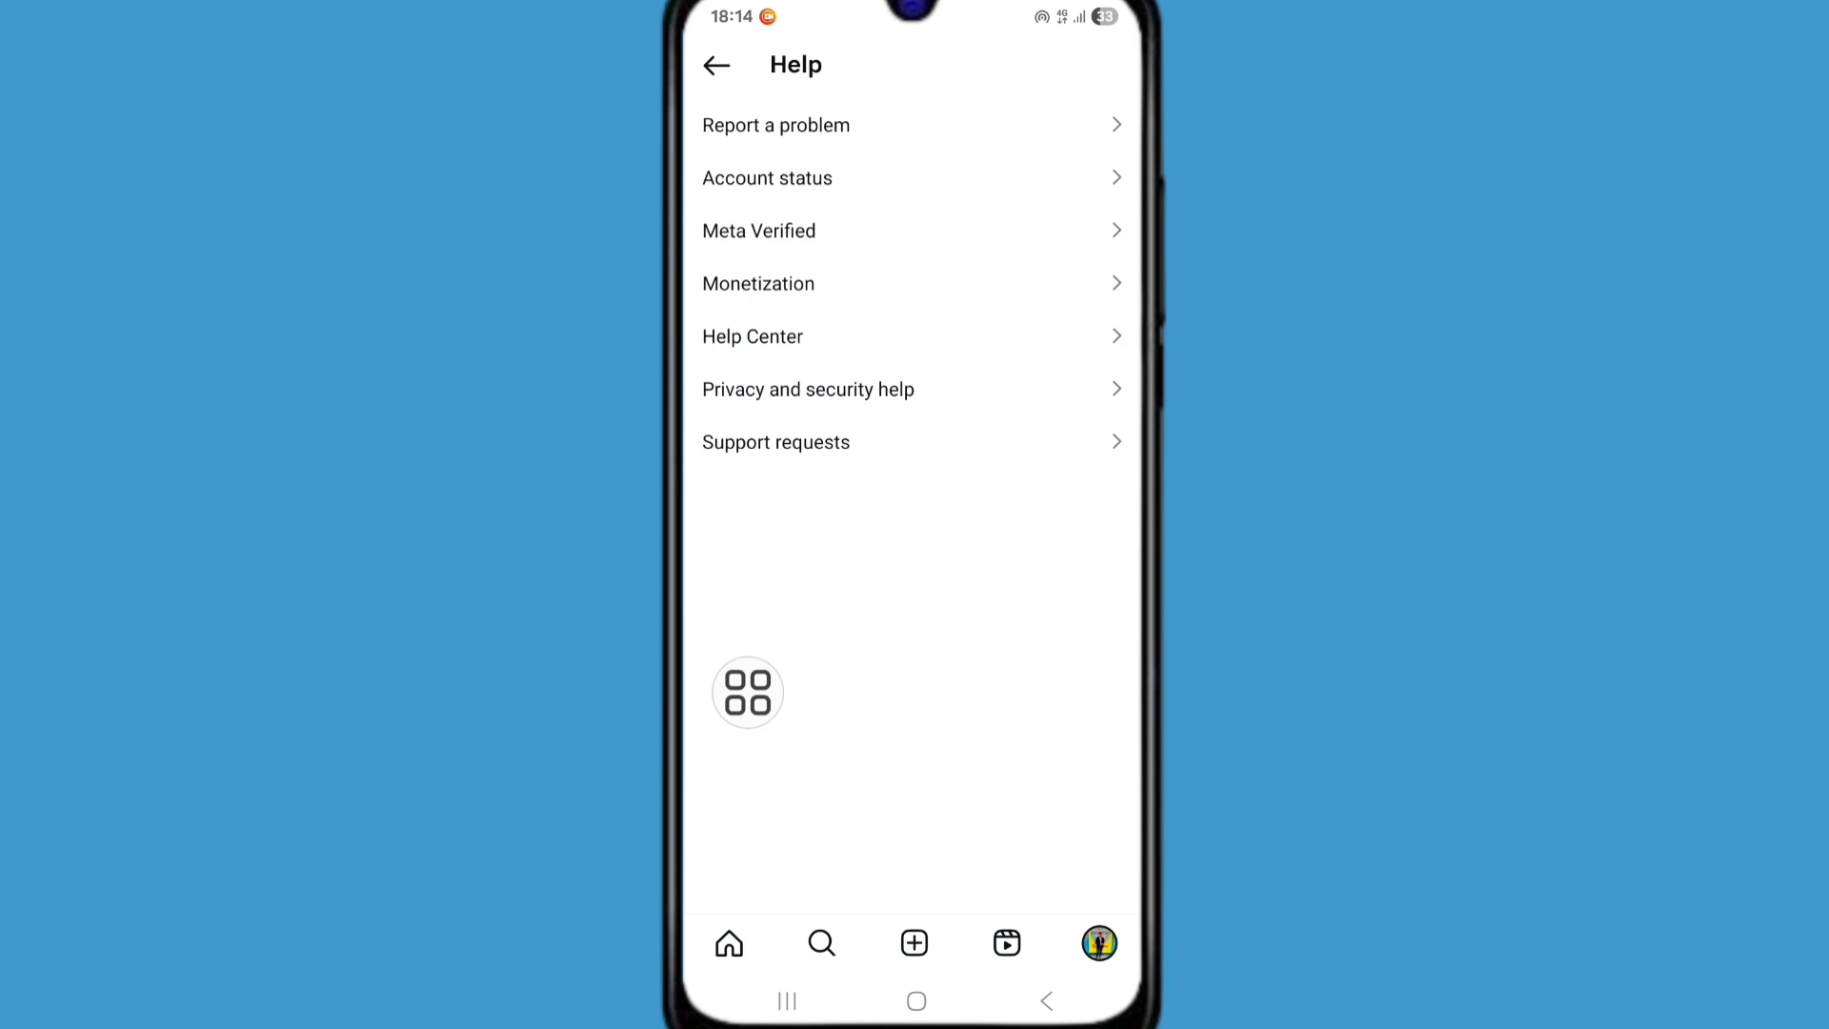
drag(747, 691, 746, 223)
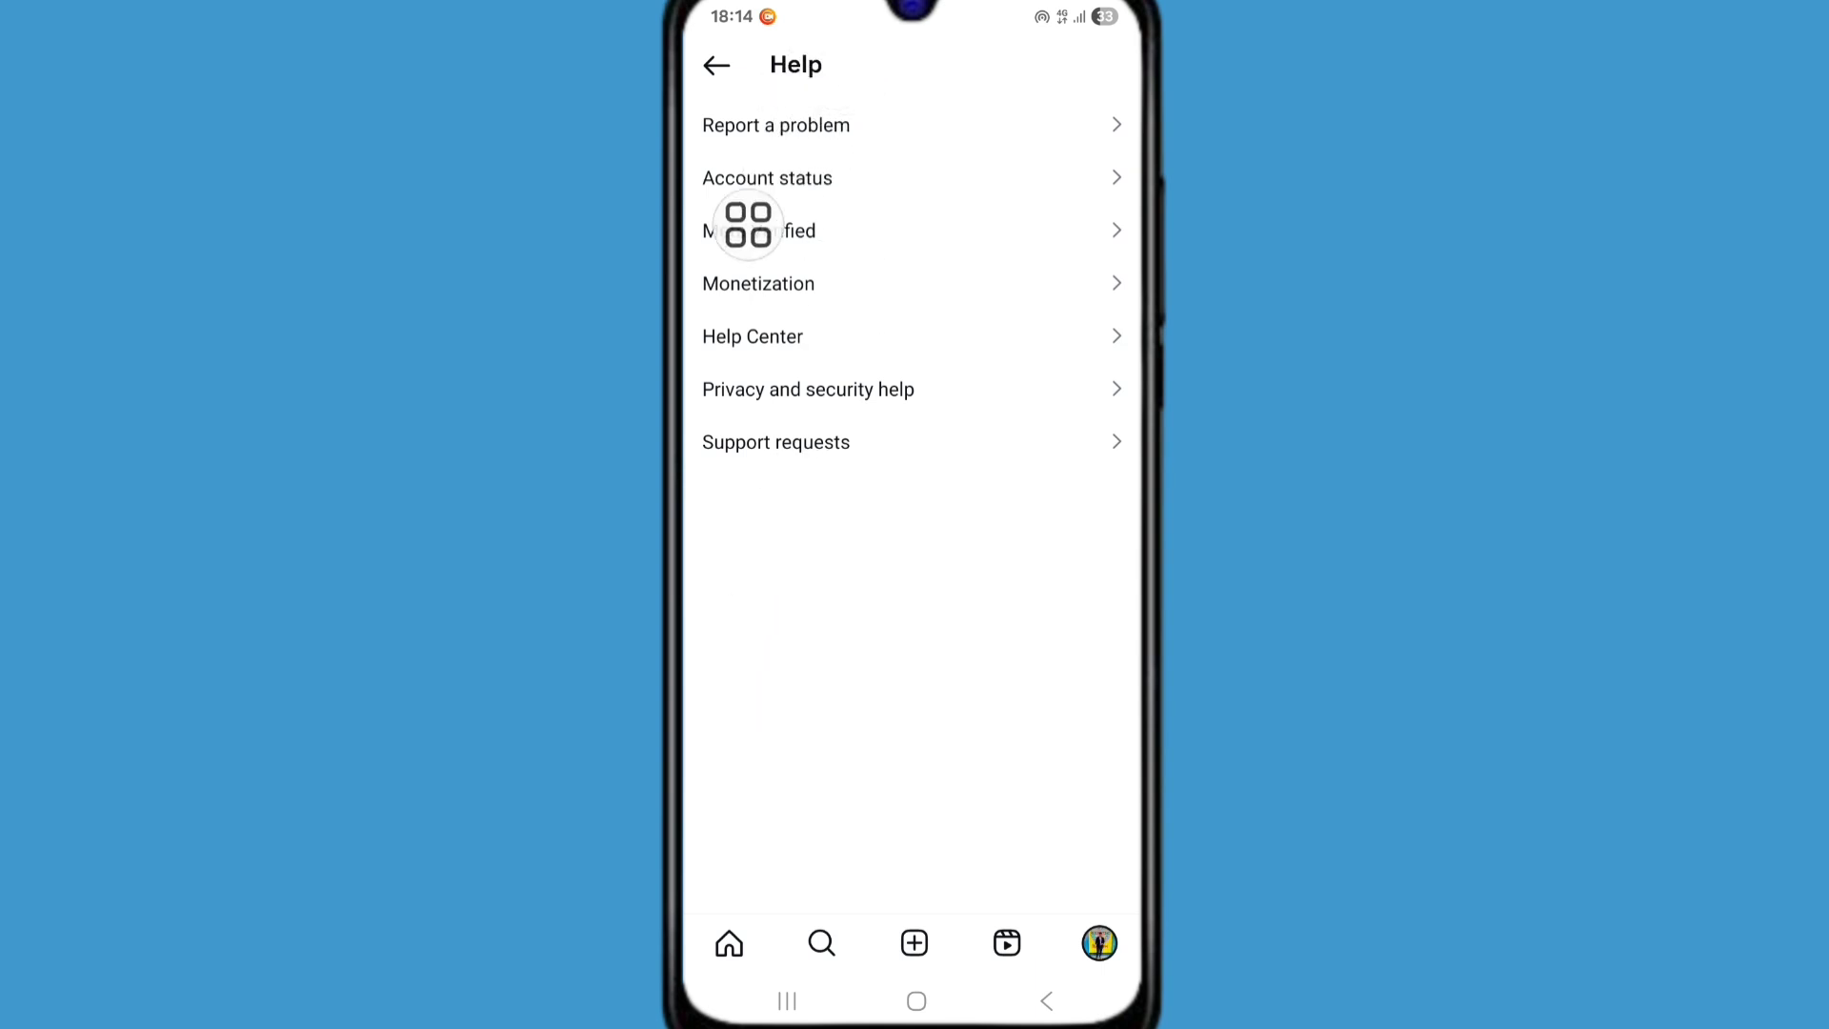
click(776, 126)
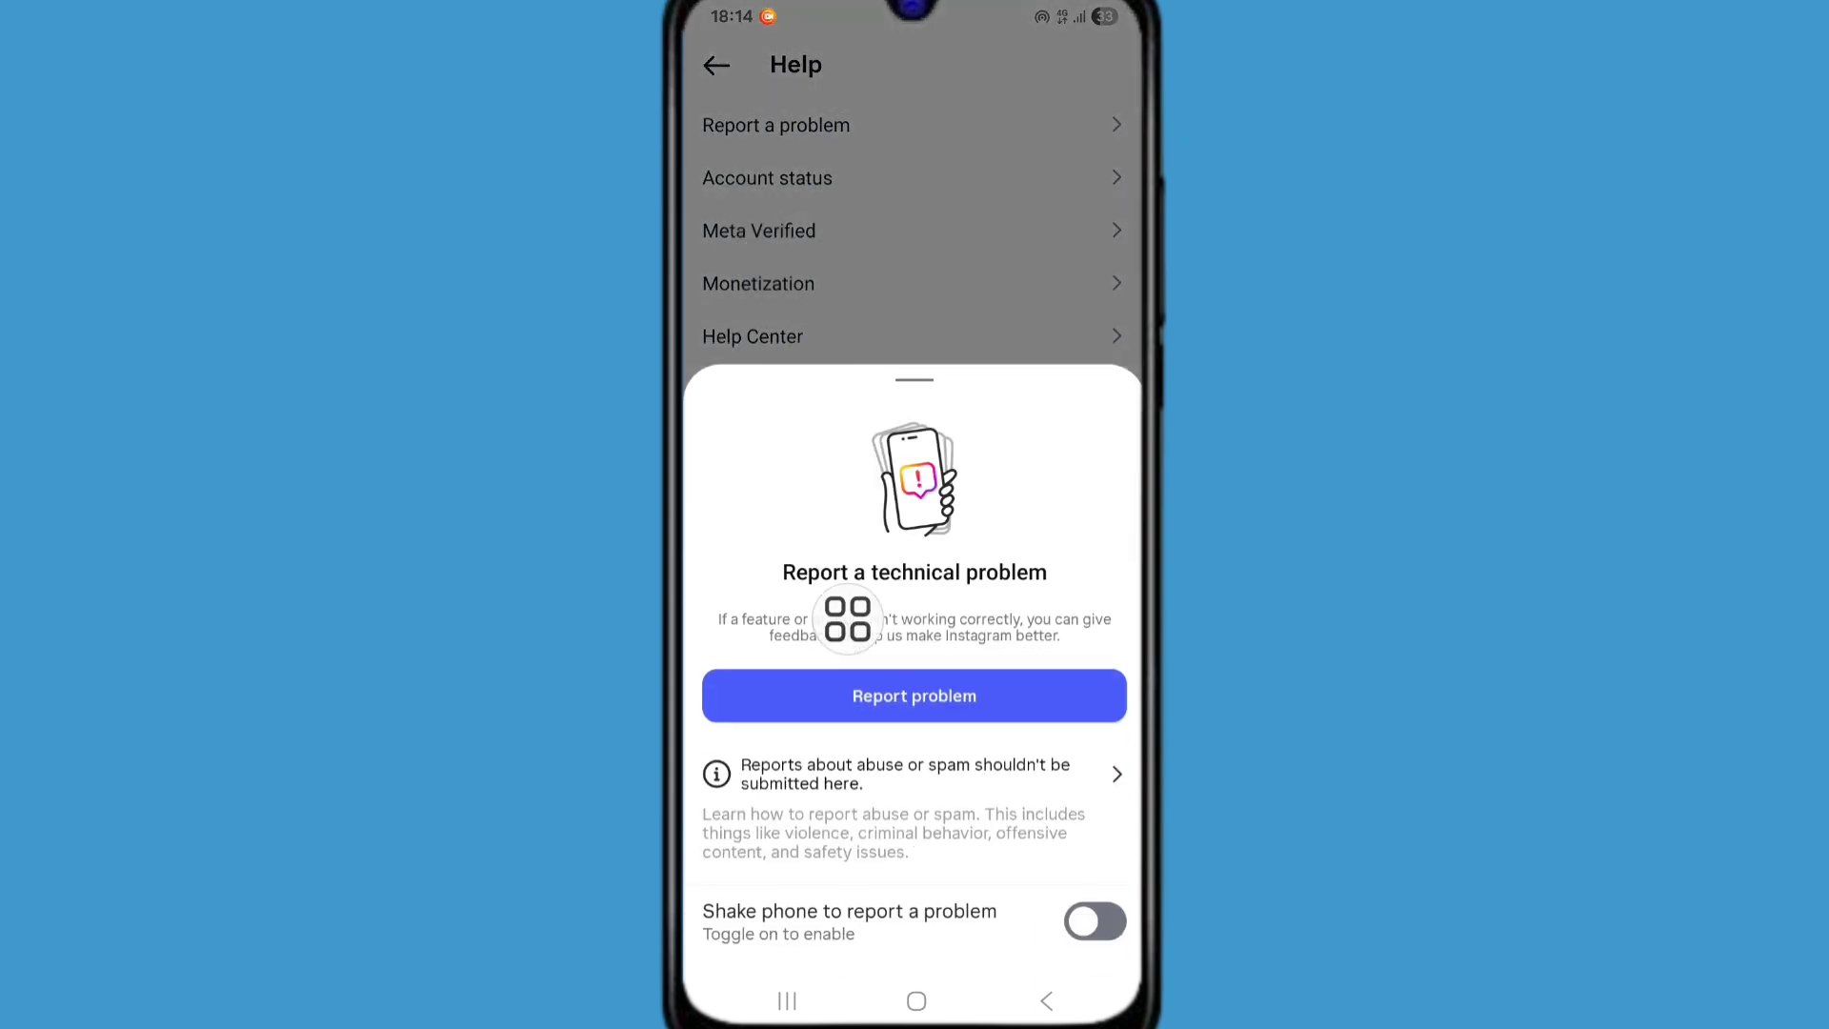
click(912, 695)
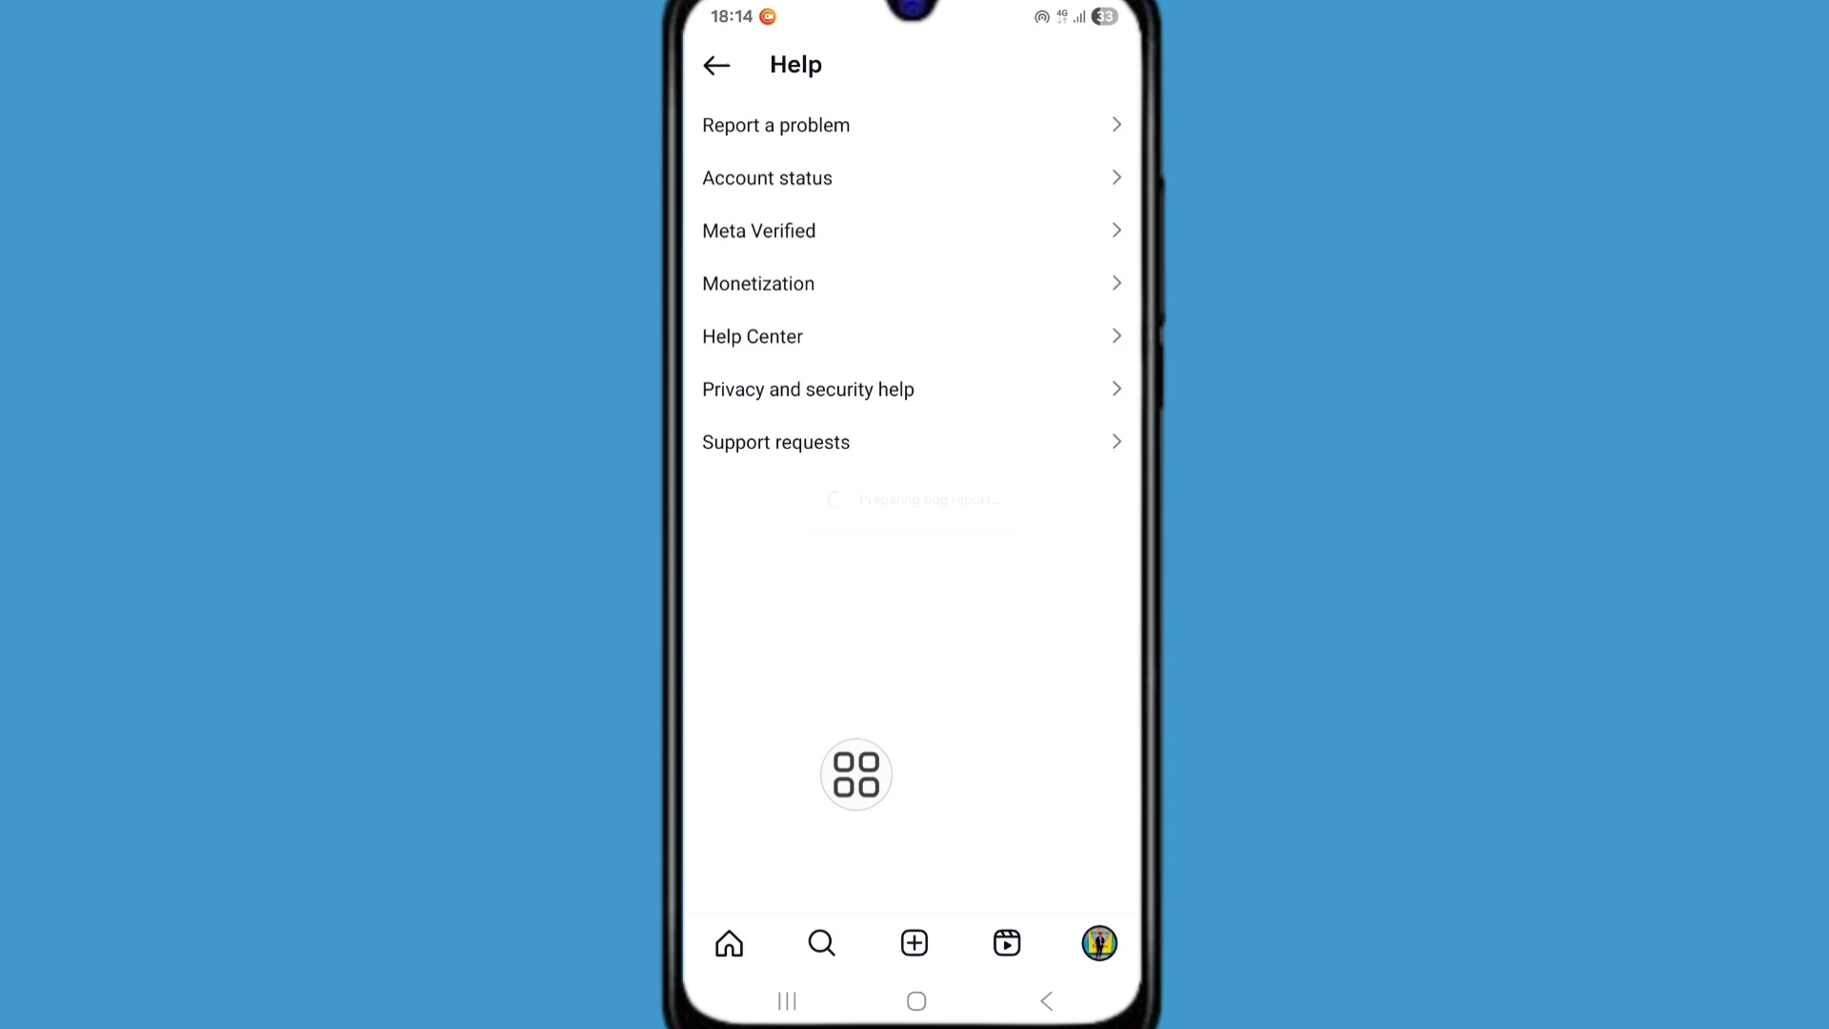
click(776, 126)
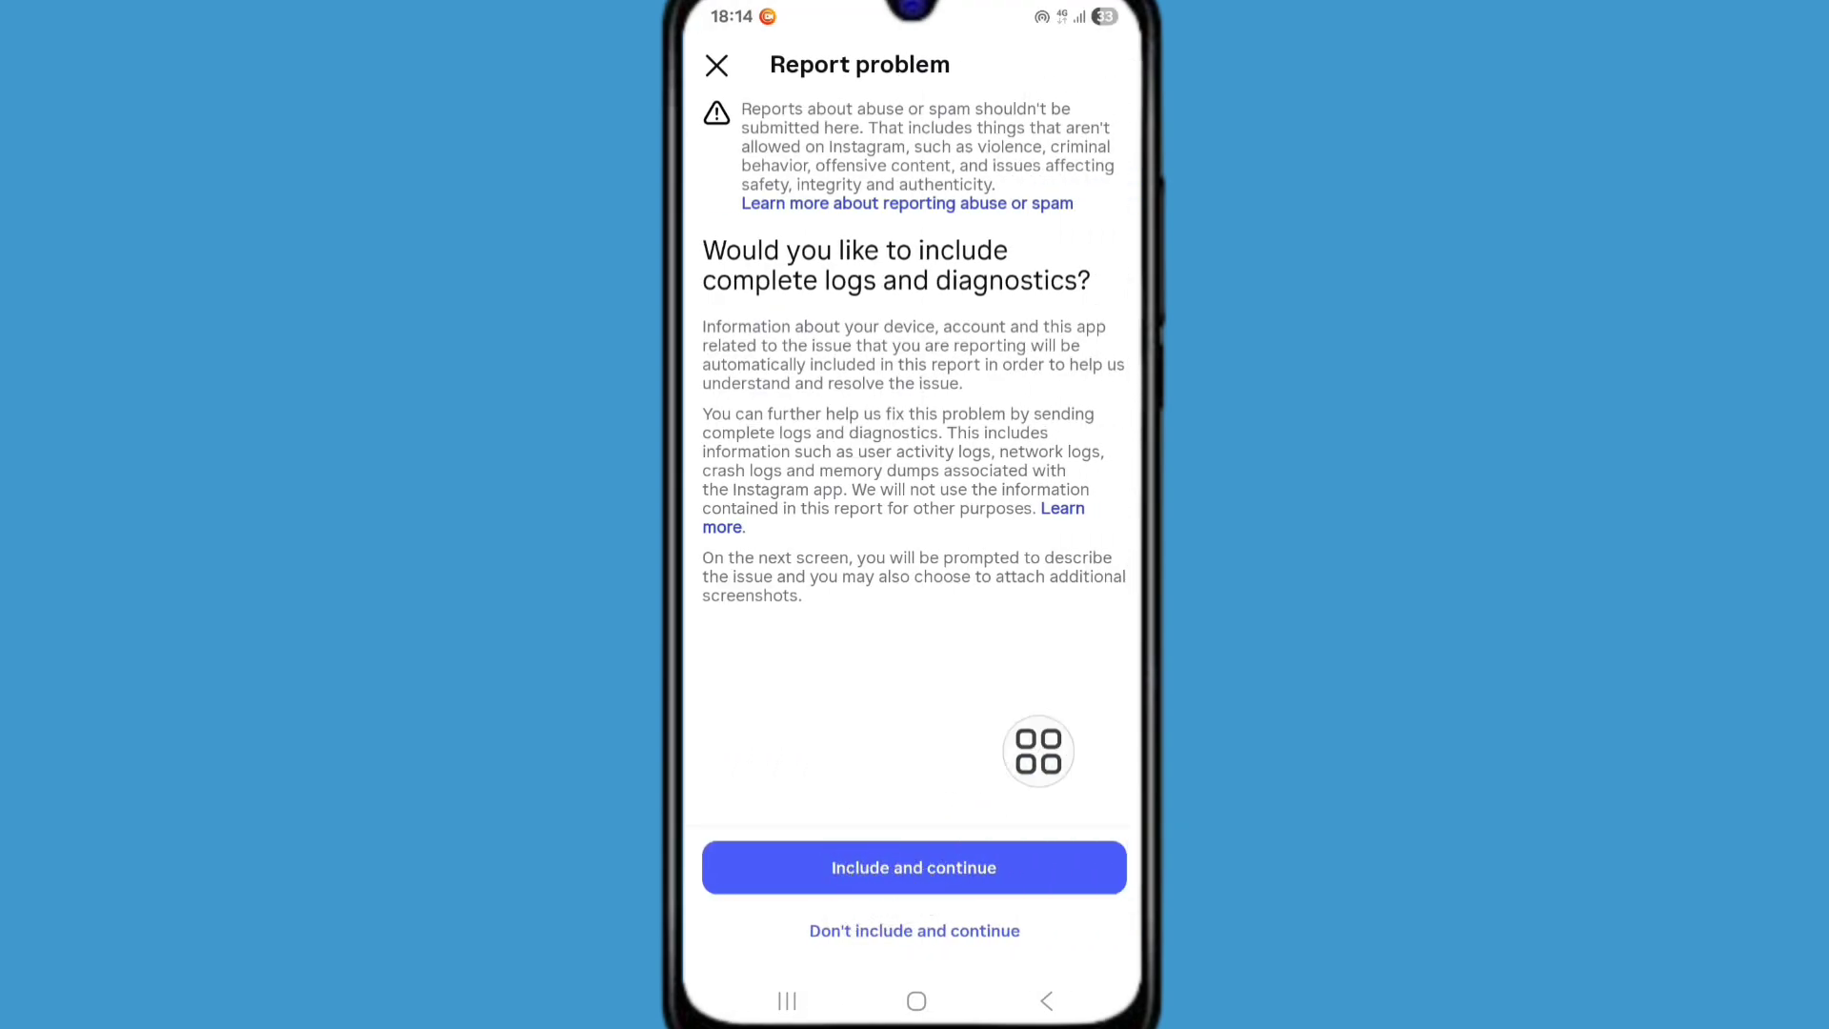
Step: Include logs, describe that the account's posts are not showing, and send the report
click(912, 867)
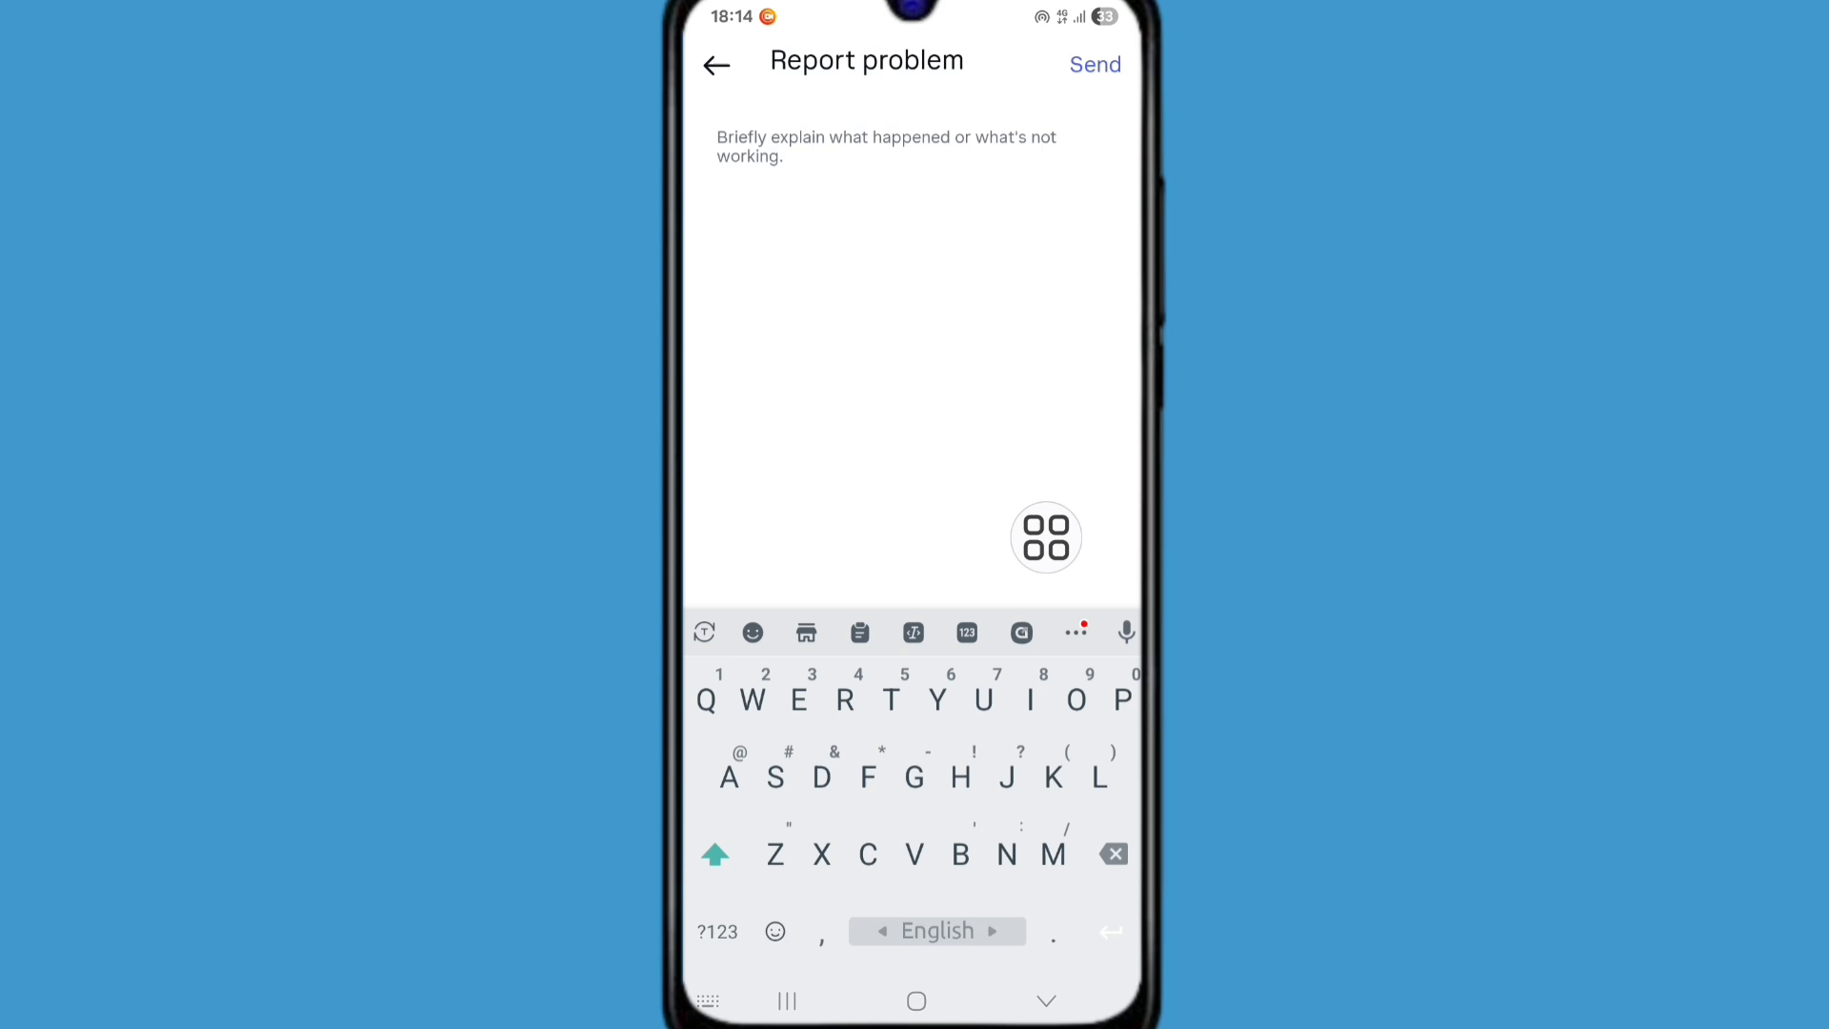
drag(1045, 537, 784, 341)
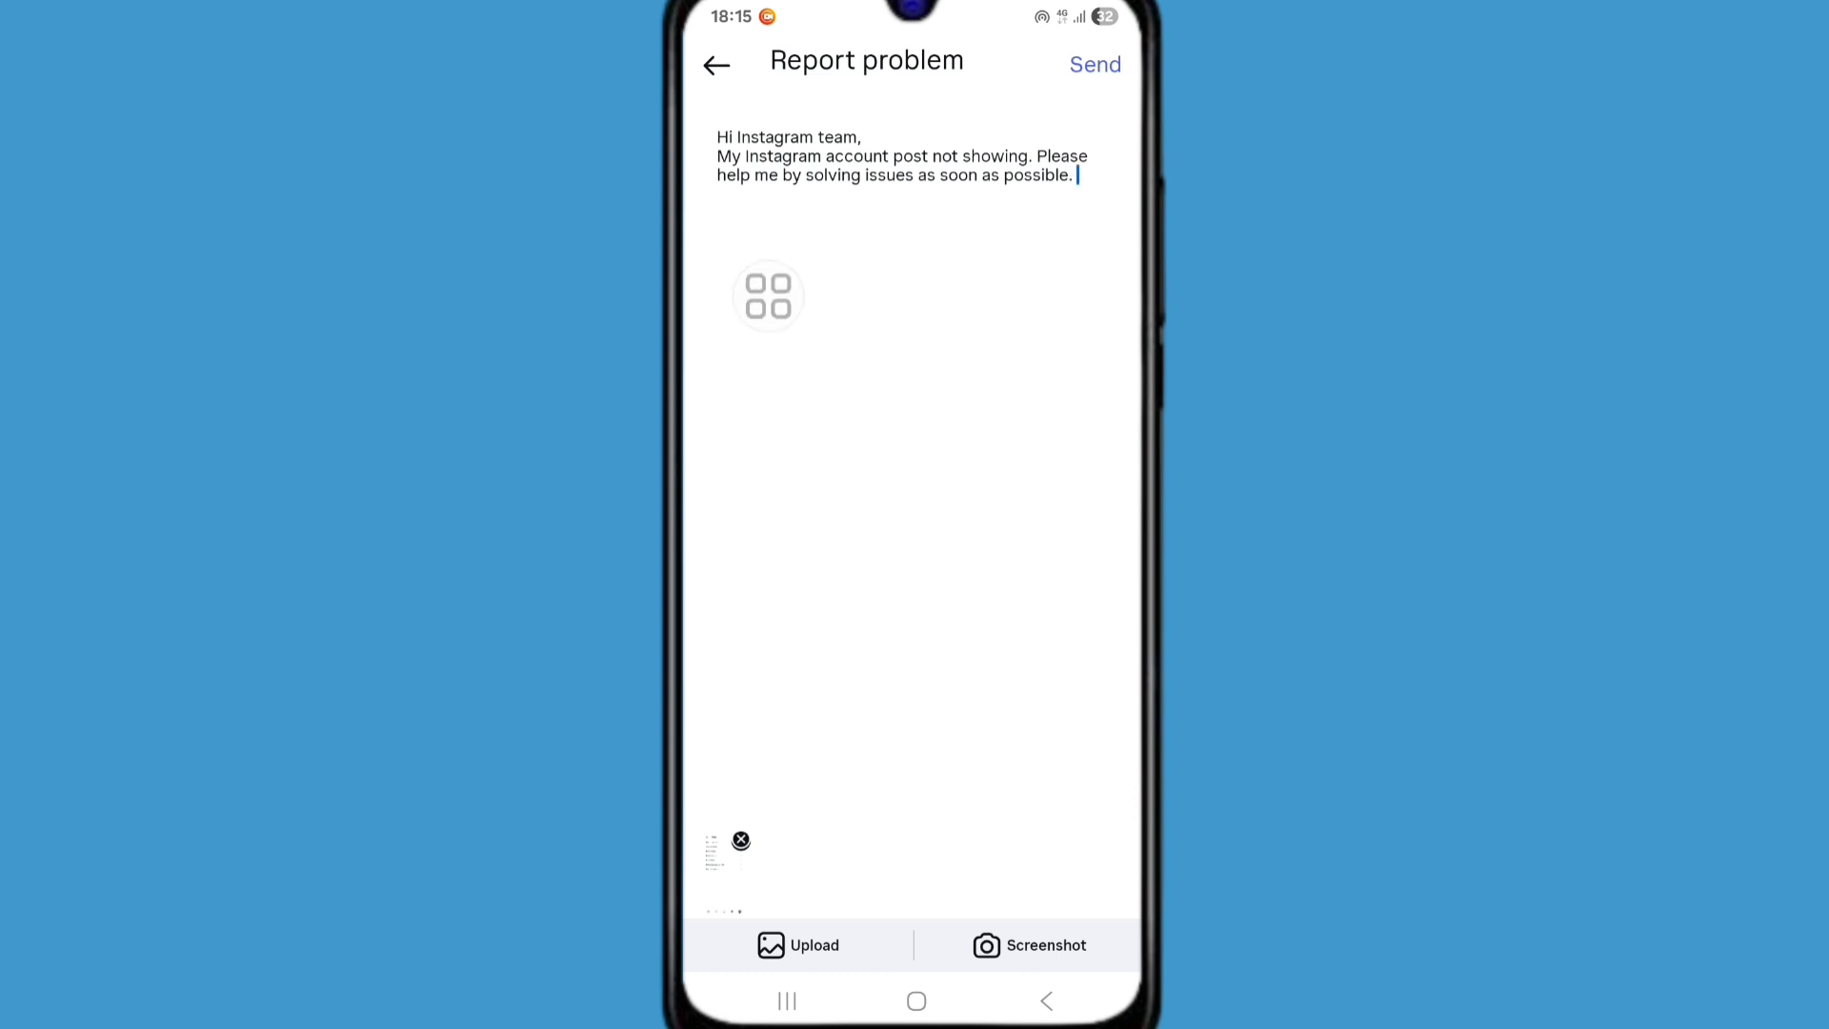
drag(767, 295, 1000, 132)
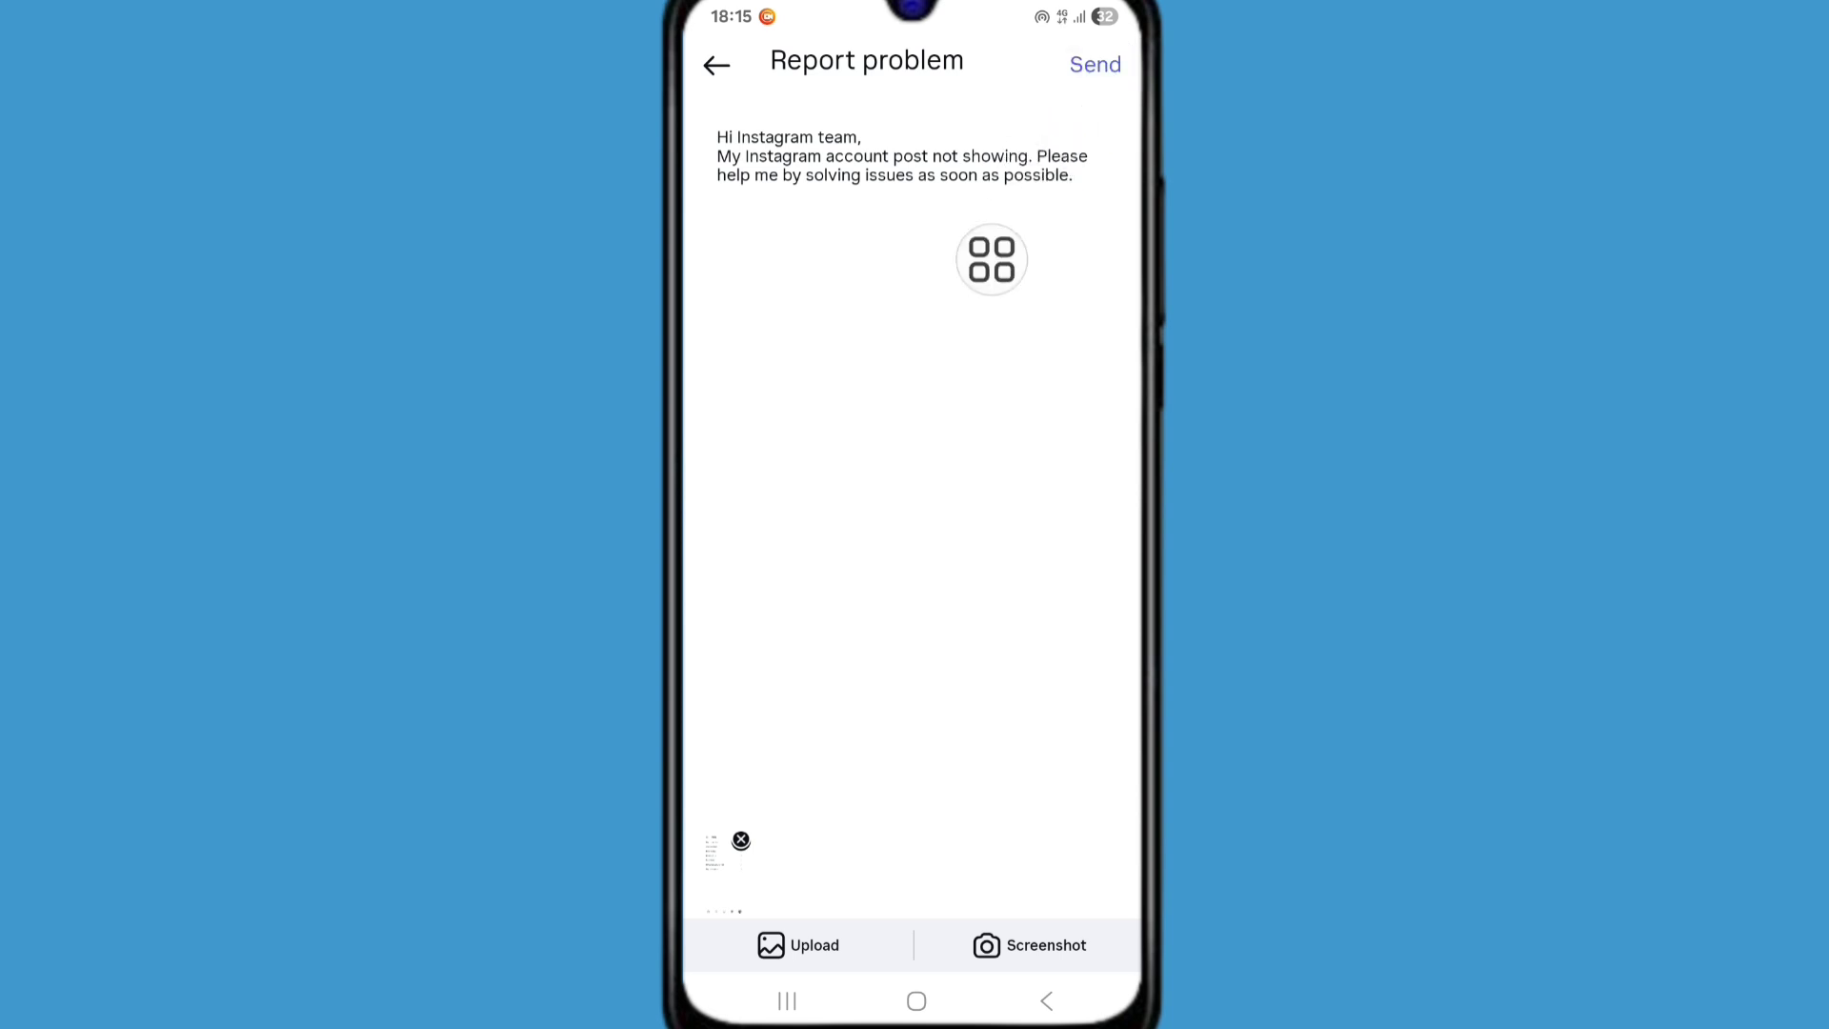
click(715, 64)
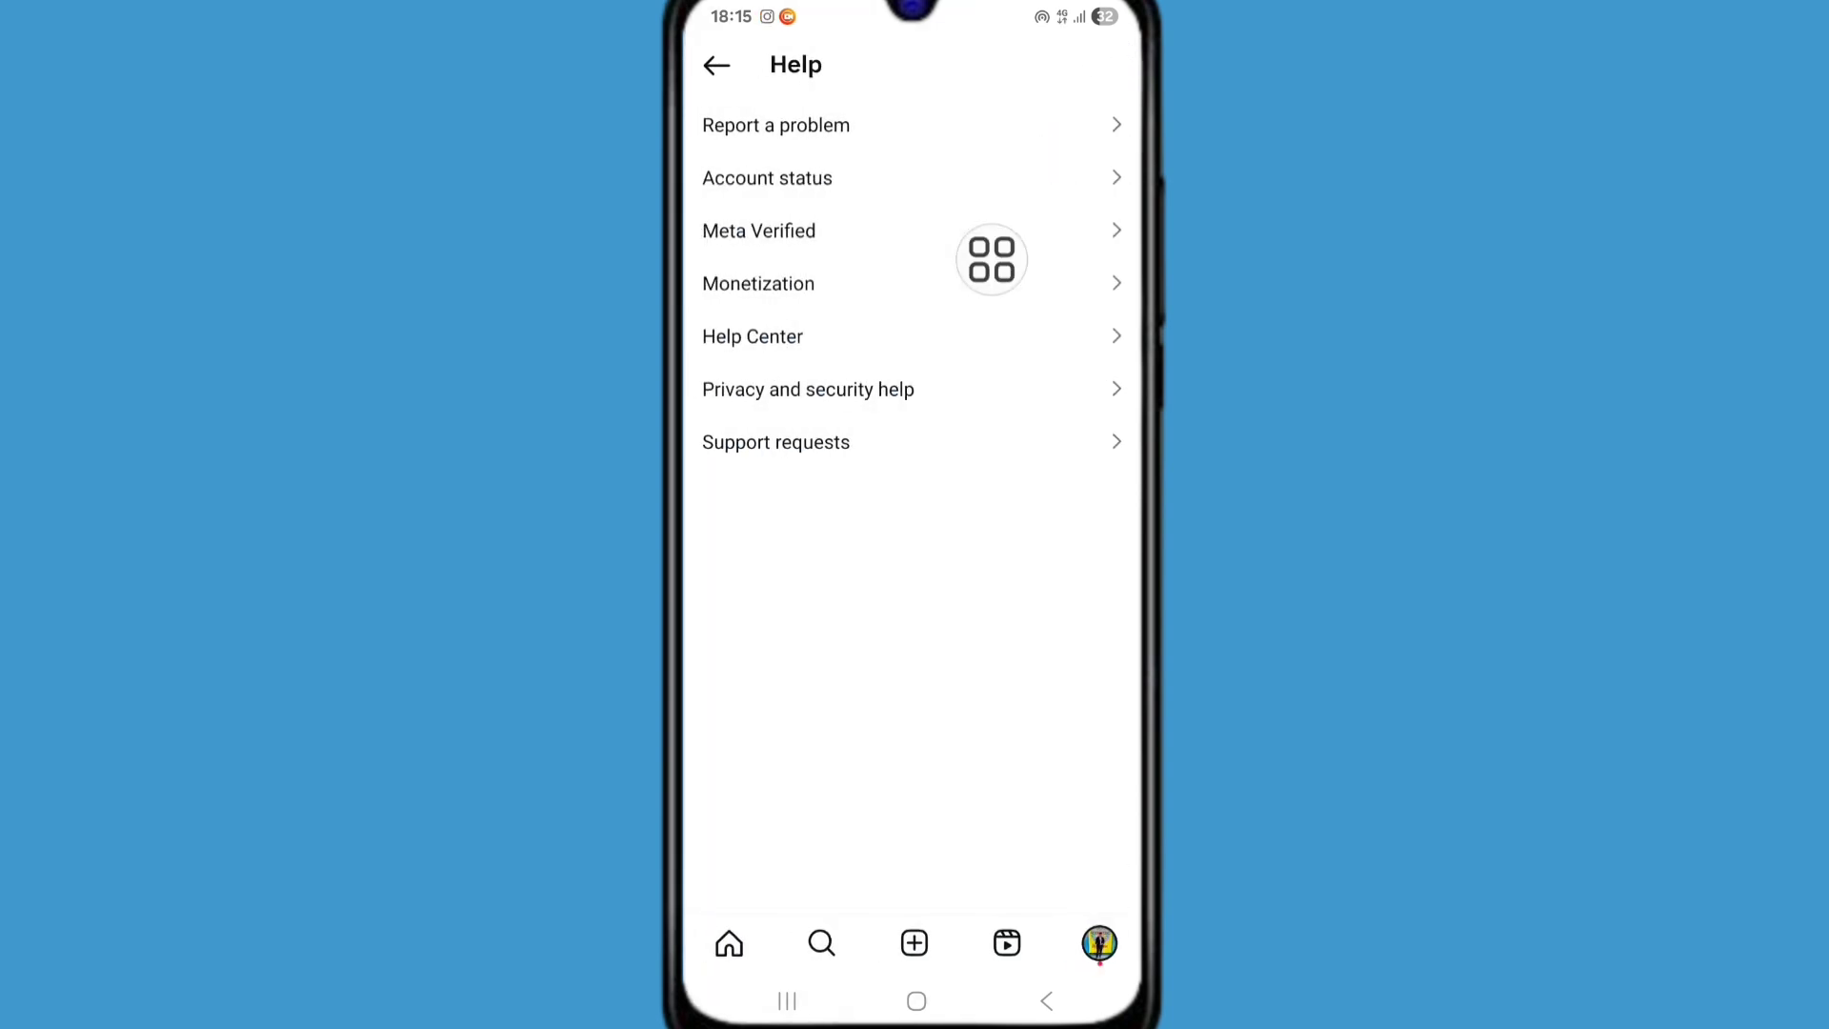